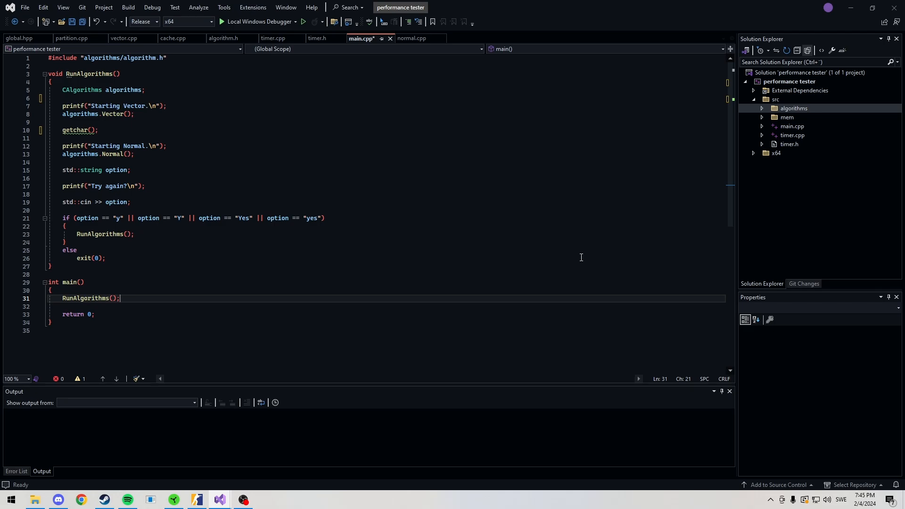
mouse_move(401, 122)
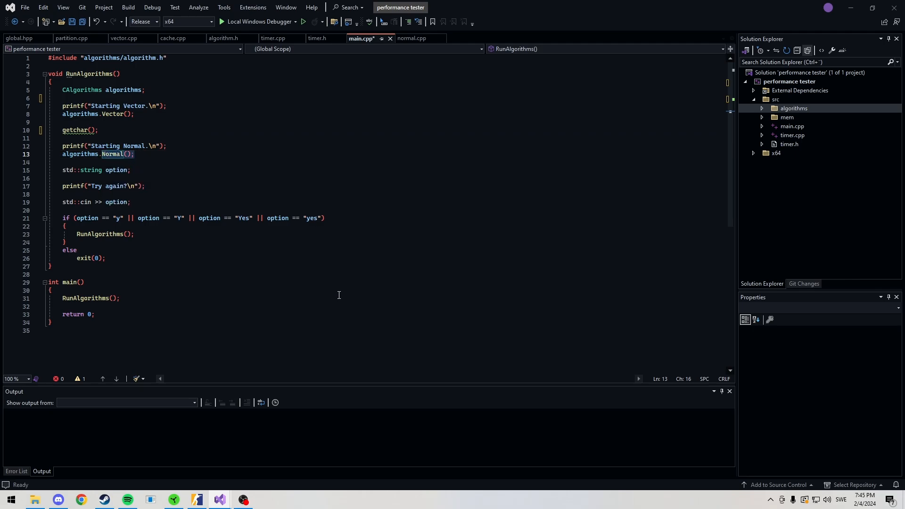
Step: Bring the Counter-Strike 2 game window to the front from the taskbar
left_click(69, 290)
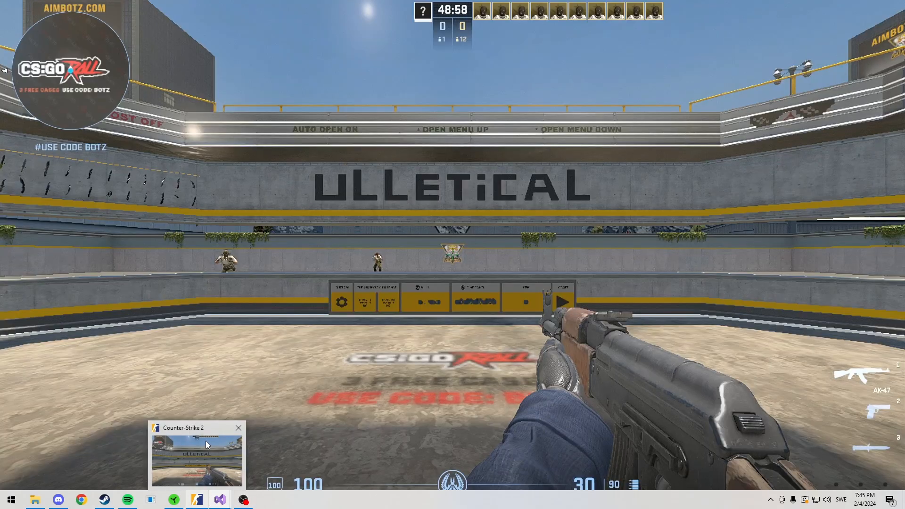
Step: Bring up the performance tester console over the game to continue the Normal test
left_click(217, 500)
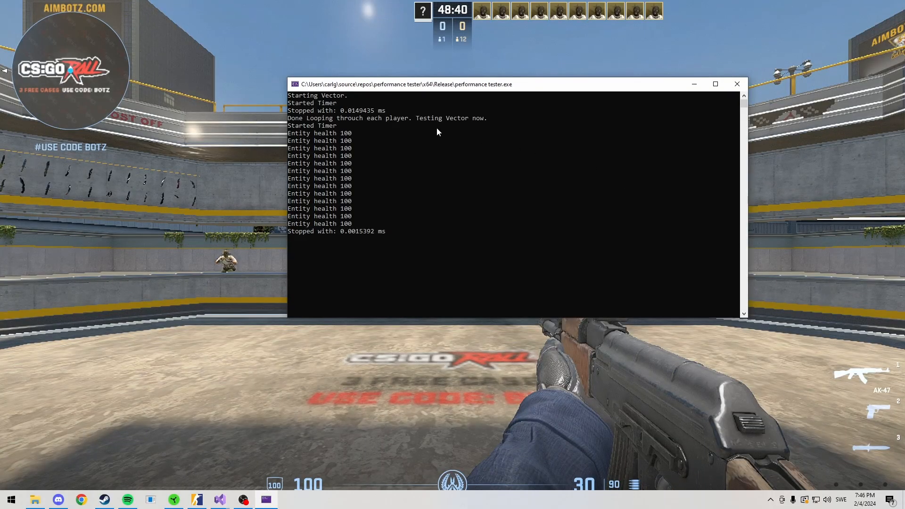
mouse_move(286, 94)
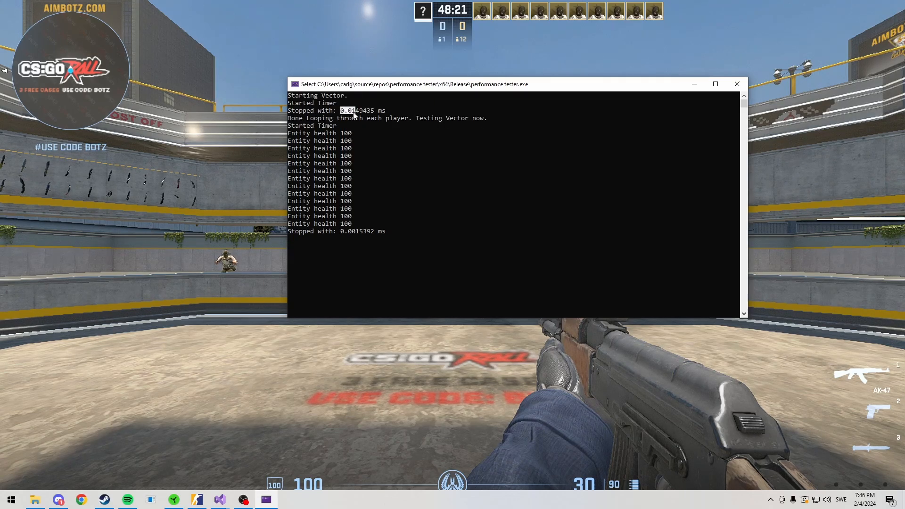
mouse_move(531, 124)
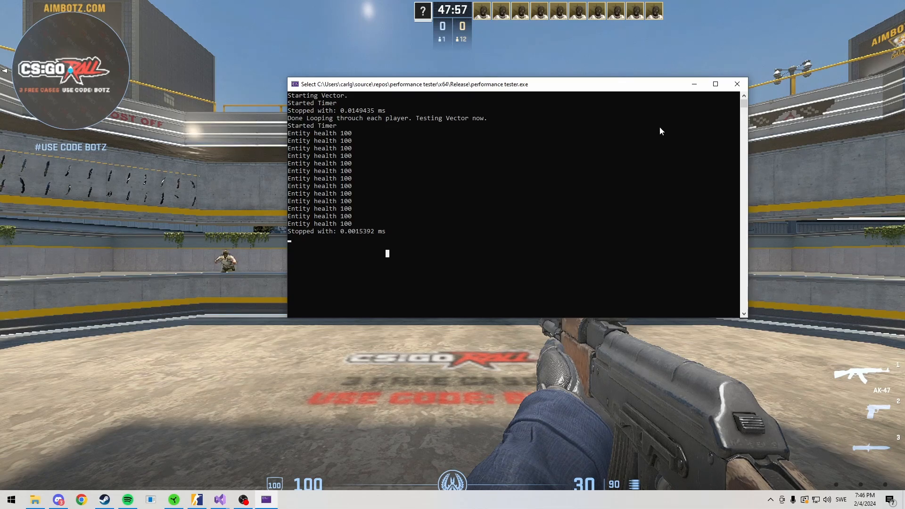
mouse_move(669, 128)
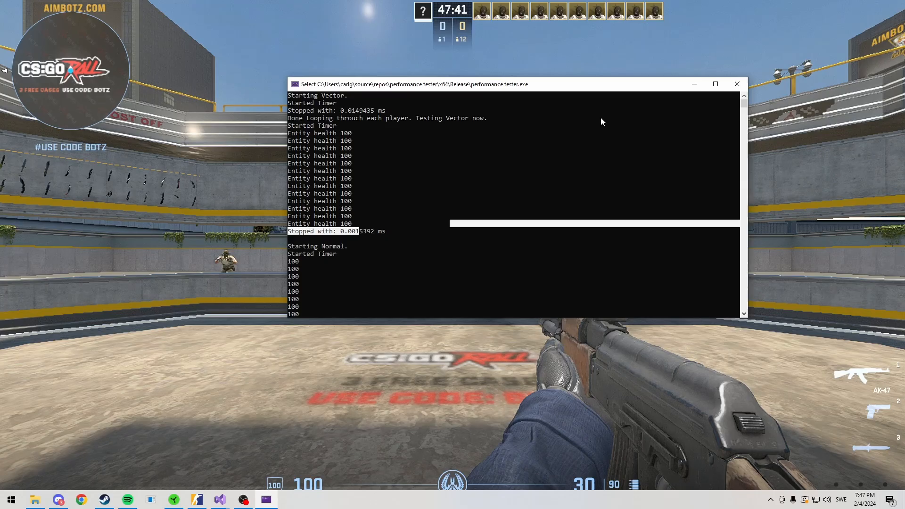
Step: Back in Visual Studio, set the project to ISO C++20 and move to the Advanced property page
left_click(218, 500)
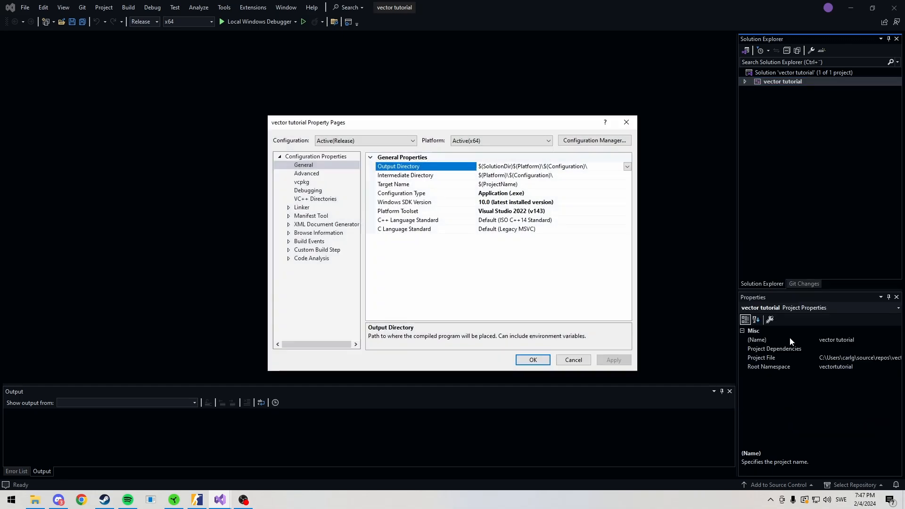
left_click(407, 220)
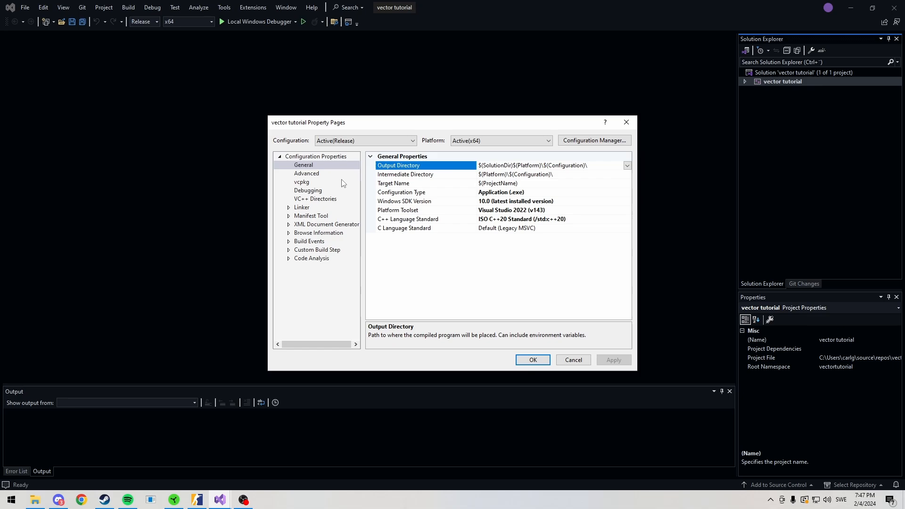
left_click(307, 174)
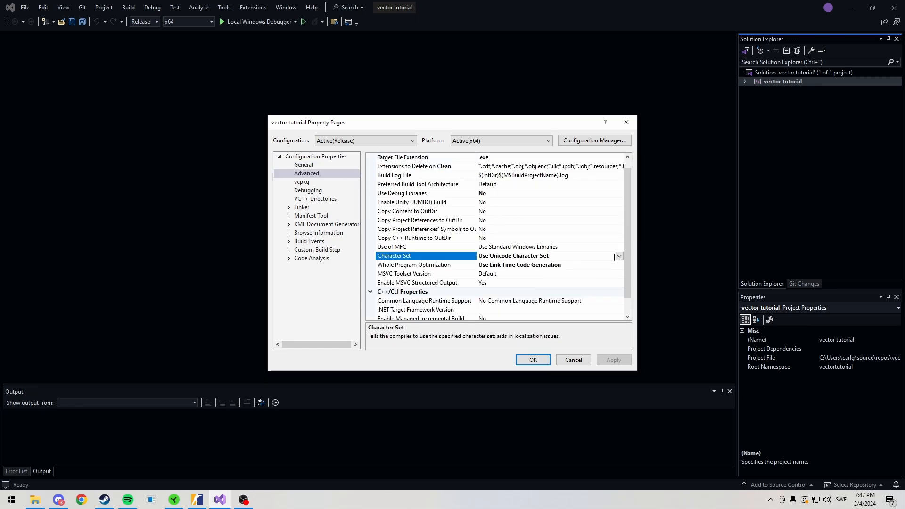
Step: Add a src filter with a mem subfolder and a new main.cpp under the project
right_click(782, 81)
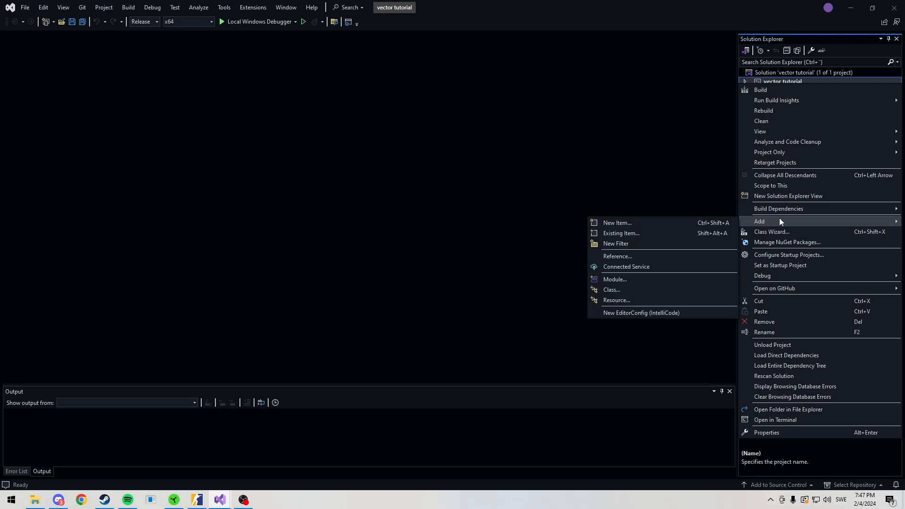
mouse_move(797, 55)
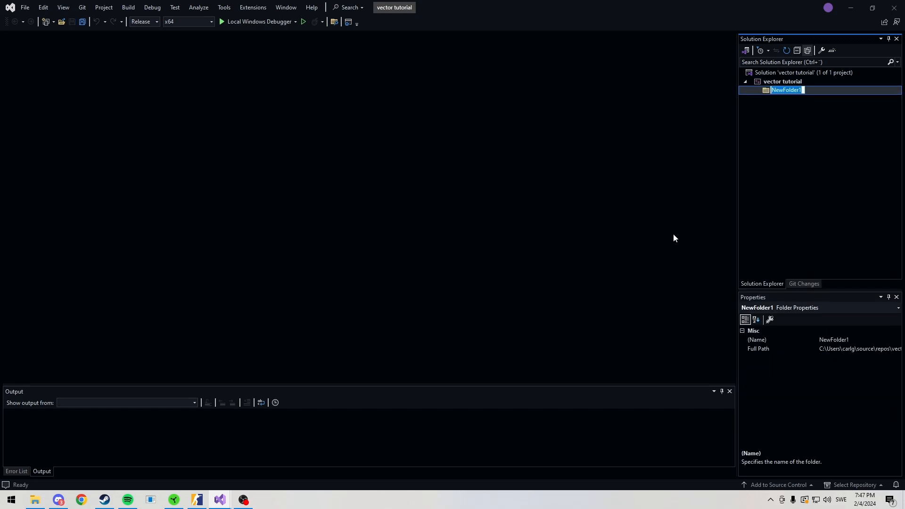
right_click(786, 90)
type("me")
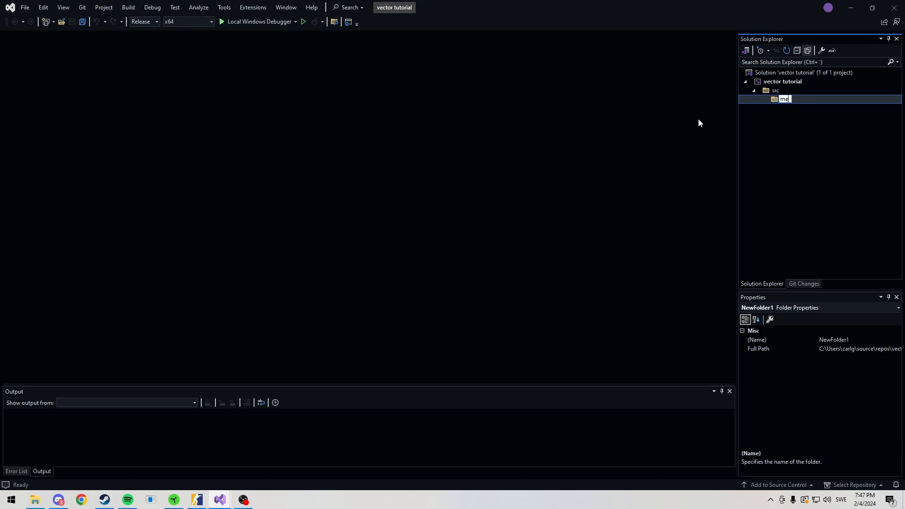
right_click(776, 91)
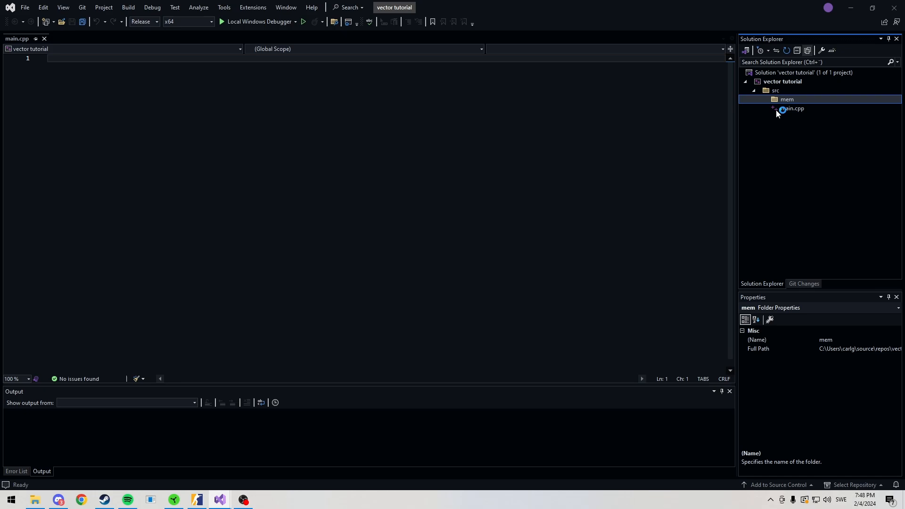
left_click(777, 91)
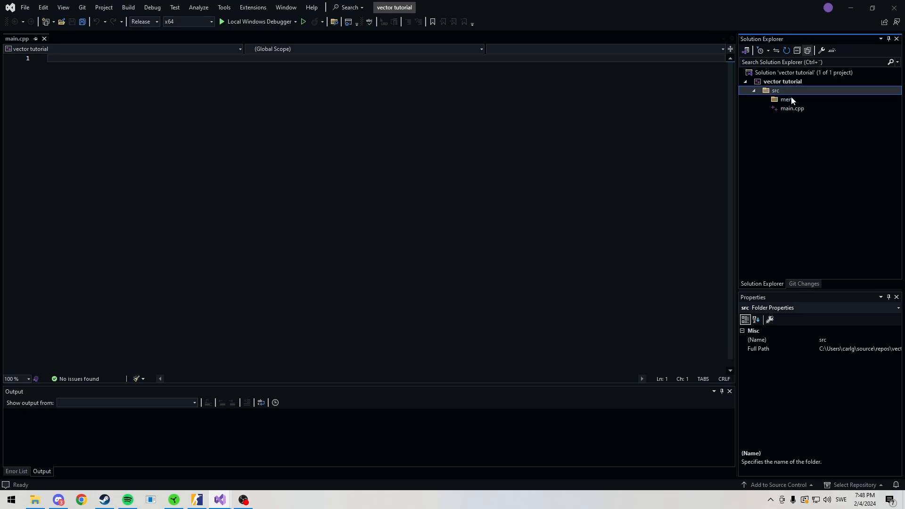
left_click(786, 99)
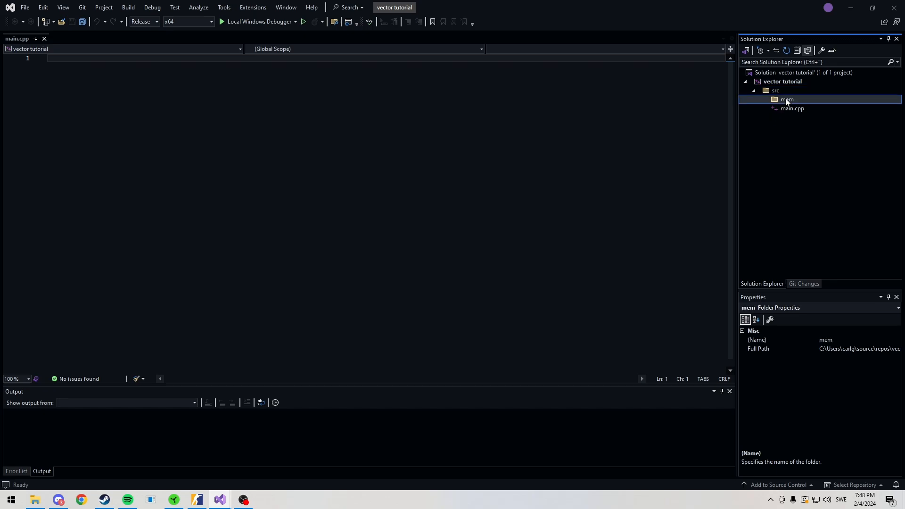
Step: Add #include "mem/memify.h" and an offset namespace with dwEntityList, m_hPawn and m_iHealth constants
left_click(791, 109)
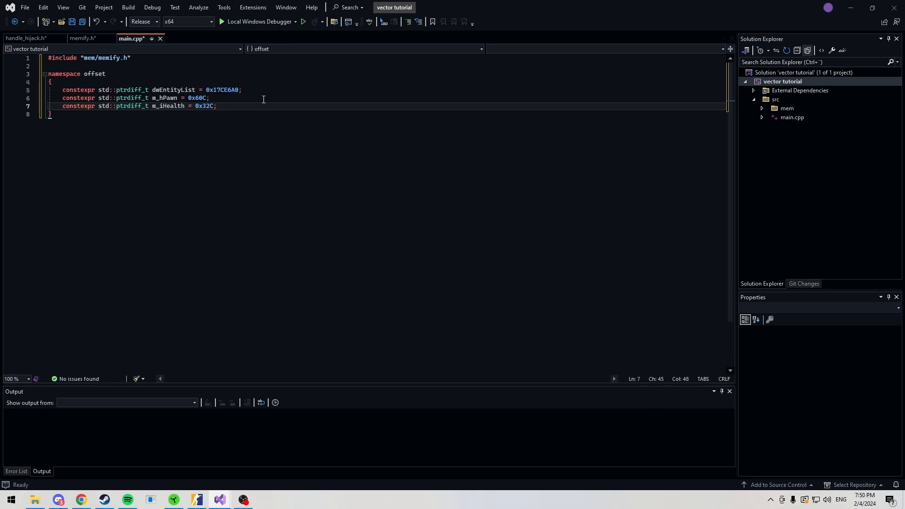
double_click(173, 90)
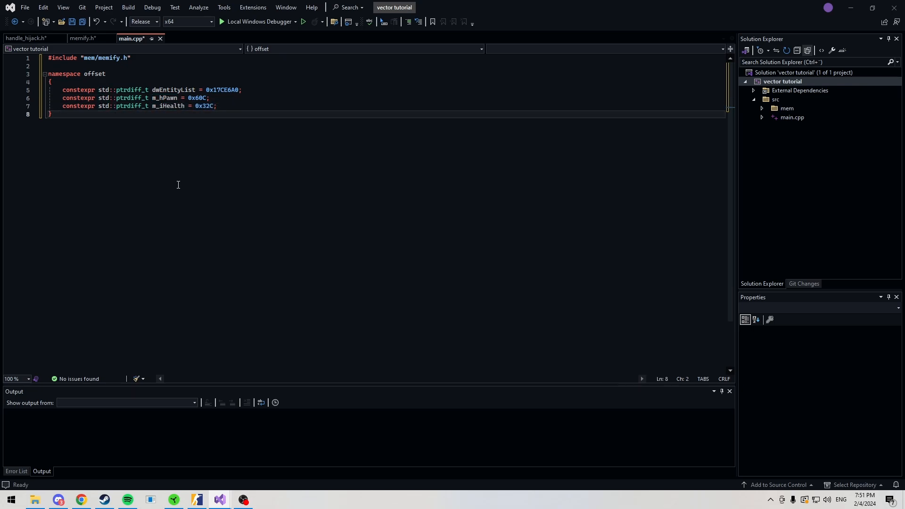
Step: Write a CEntity class holding int health and uintptr_t entity members
type("class")
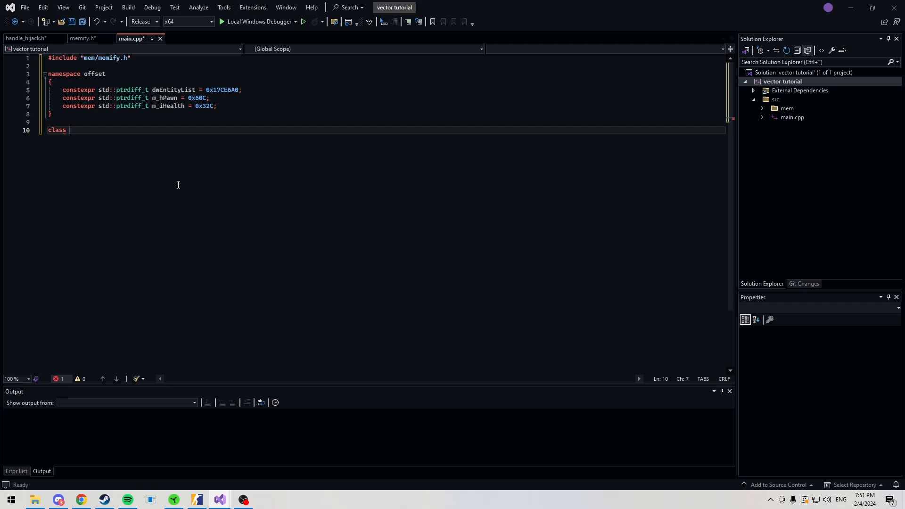
type("CEntity")
type("int")
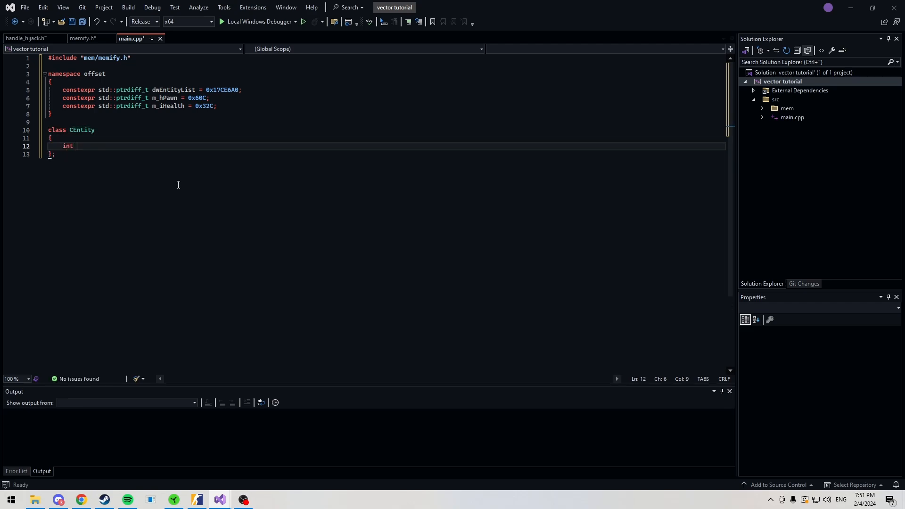
type("health;")
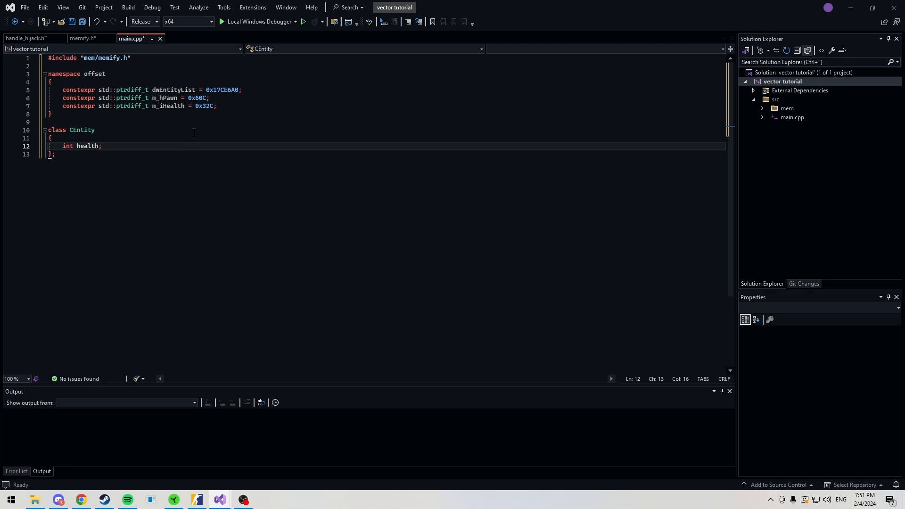
type("uintptr_t entity;")
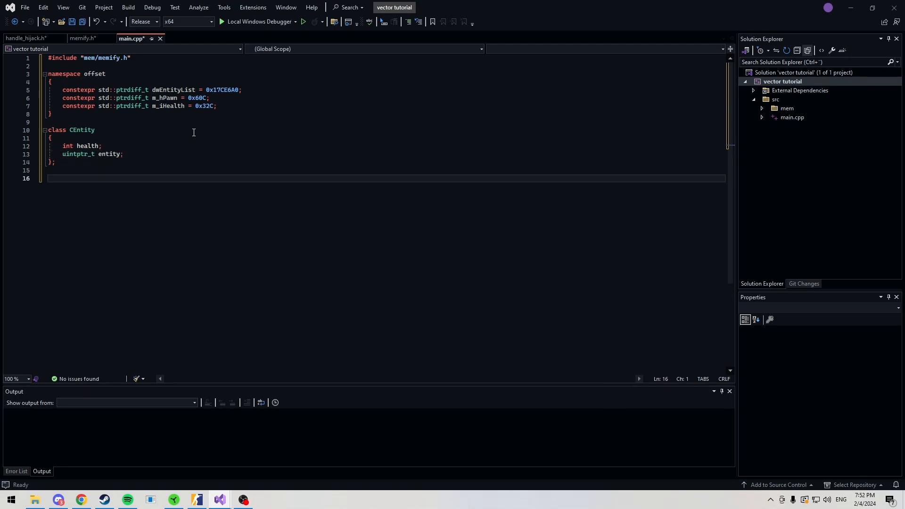
Step: Start int main() creating the memify object, then move to the top of the file for includes
type("int main()\\n{\\n\tme")
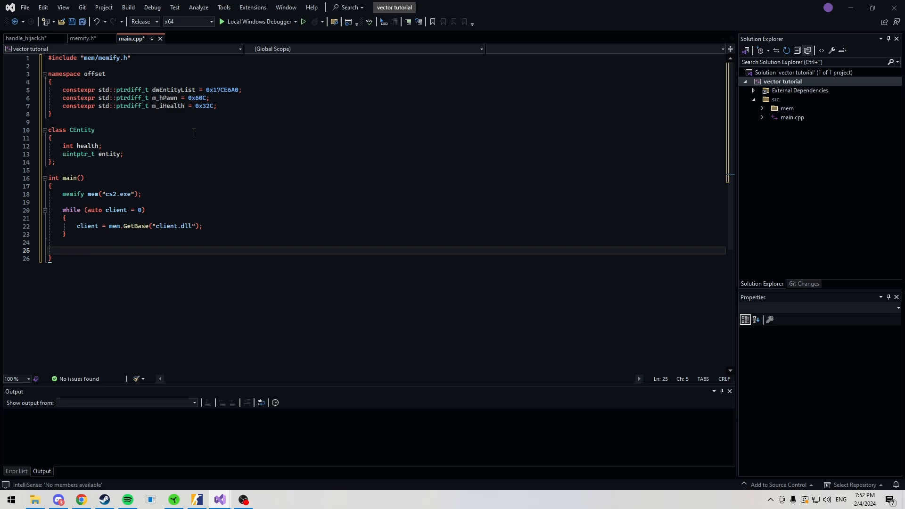
left_click(55, 250)
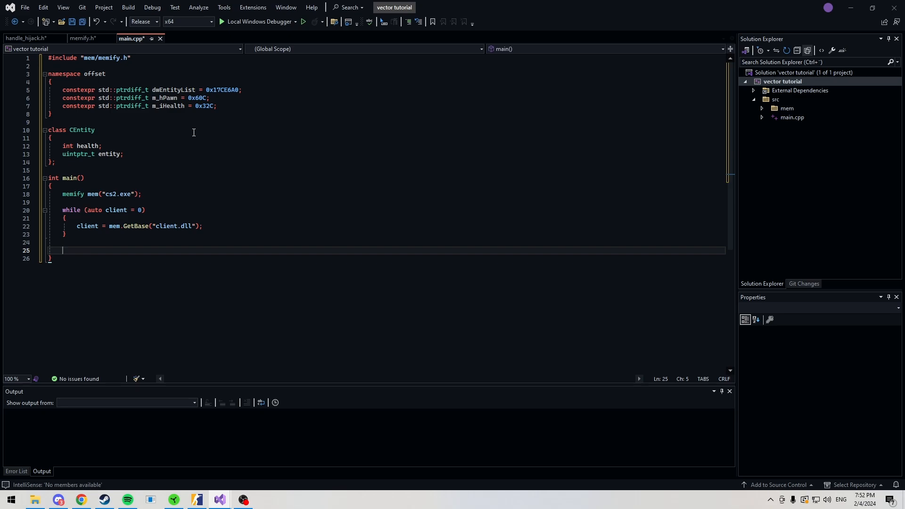
left_click(173, 66)
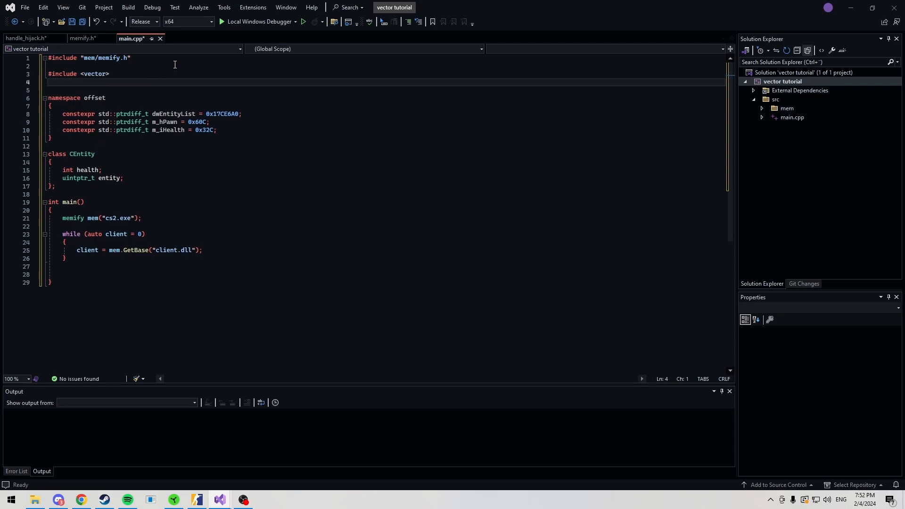
Step: Include Windows.h and declare std::vector<CEntity> playerList and a CEntity entity in main
type("#include <Windows.h>")
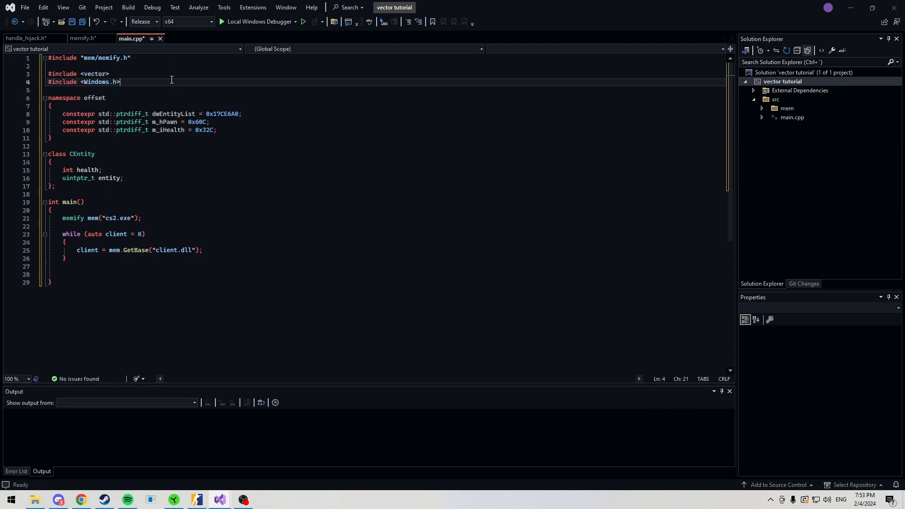
mouse_move(150, 76)
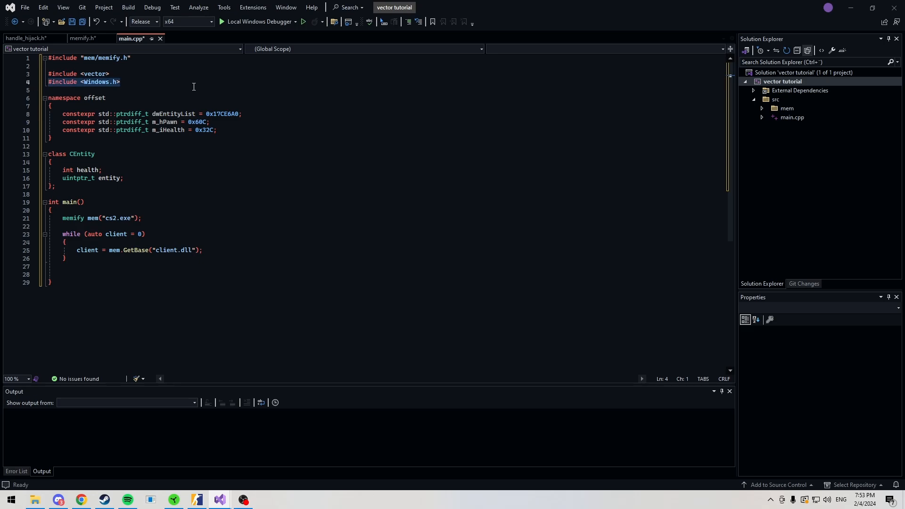
type("s")
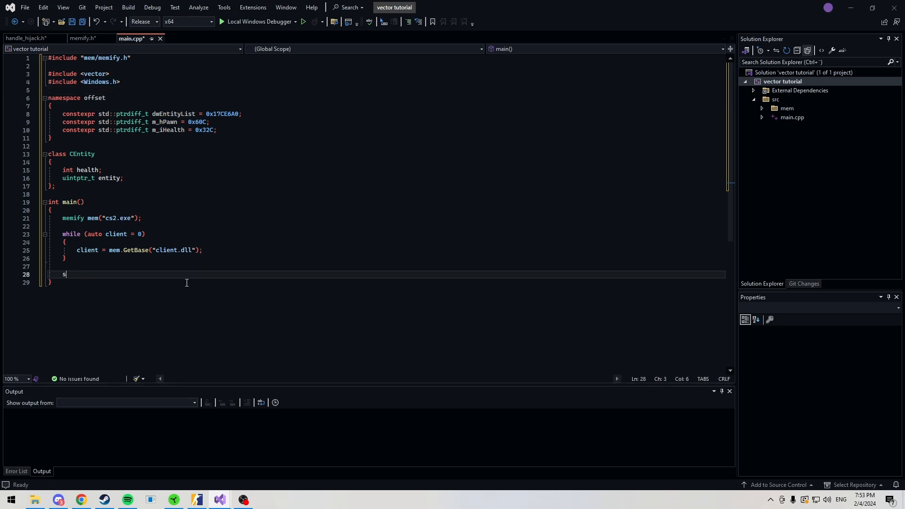
type("td::vector")
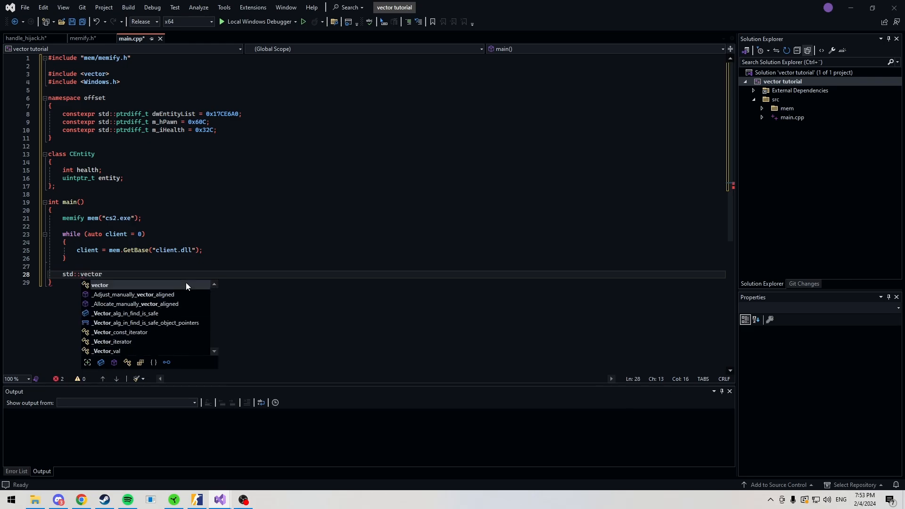
type("<CEntity")
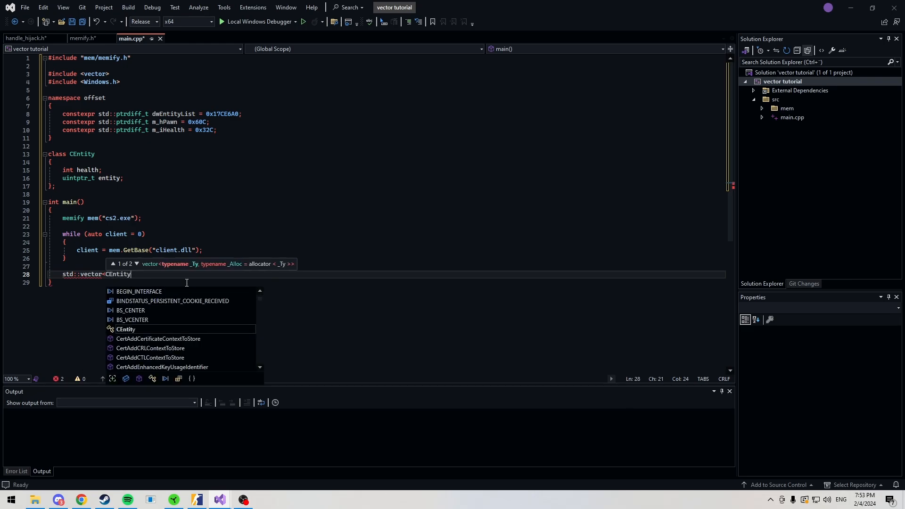
type("> pl")
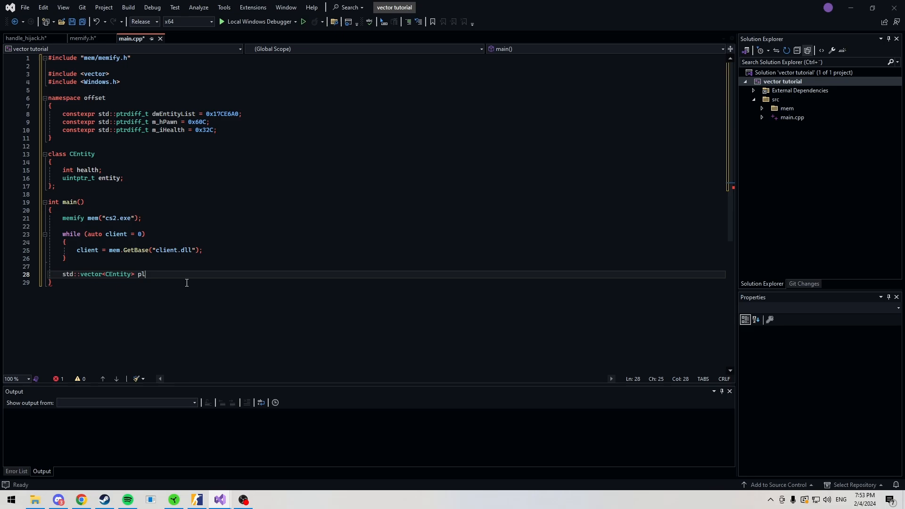
type("ayerList;")
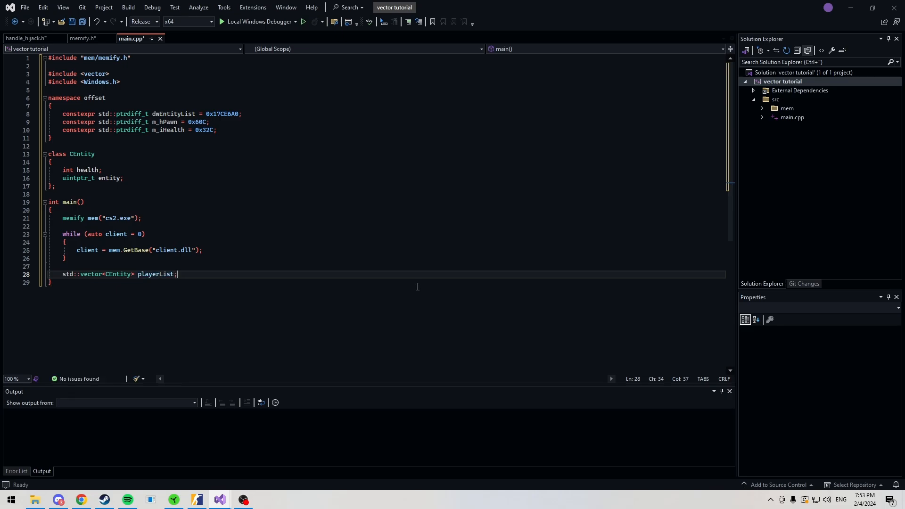
type("CEntity entity;")
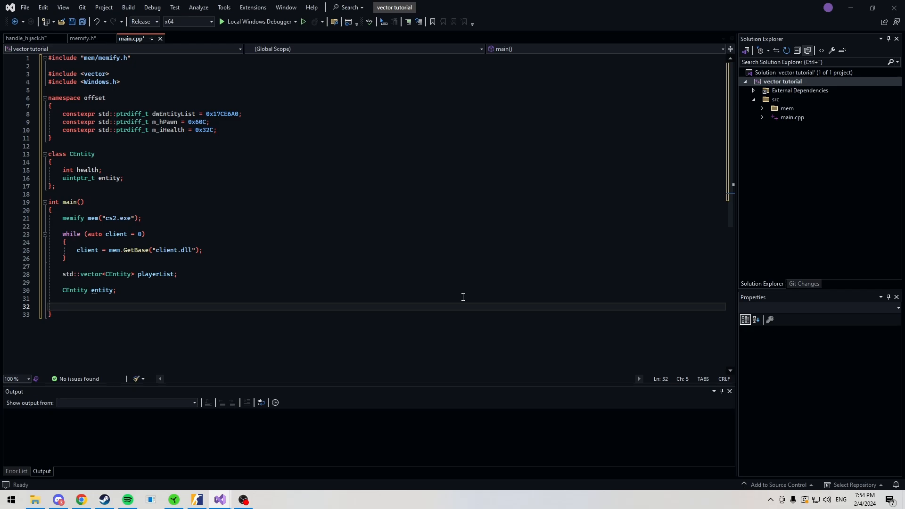
Step: Declare int loop = 10 and begin a while (true) loop
type("iint")
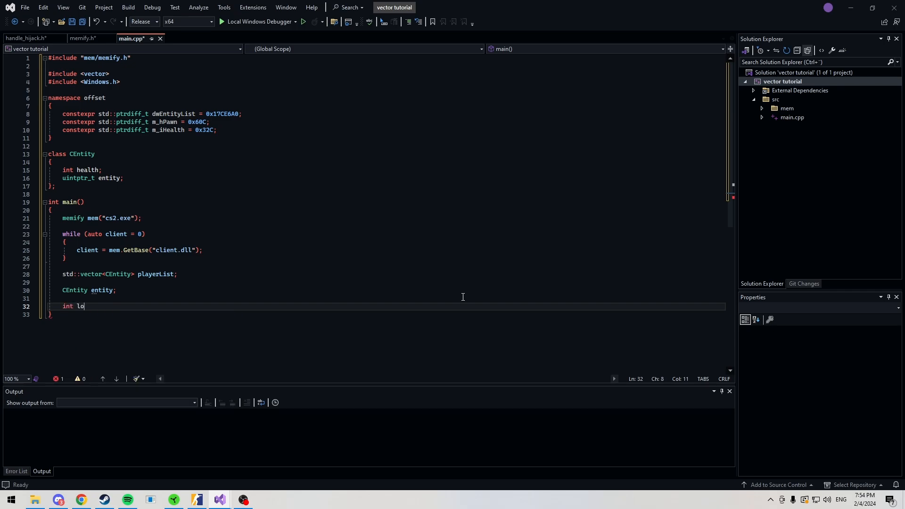
type("op =")
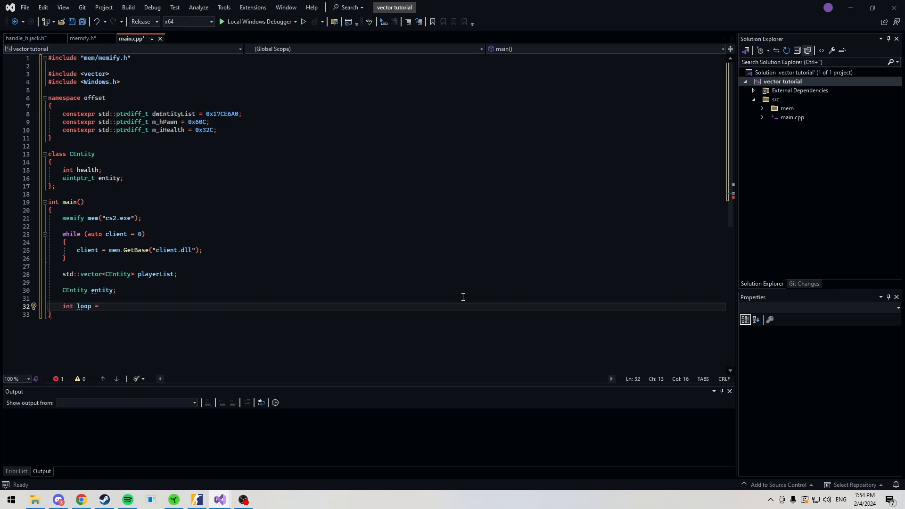
type("10;")
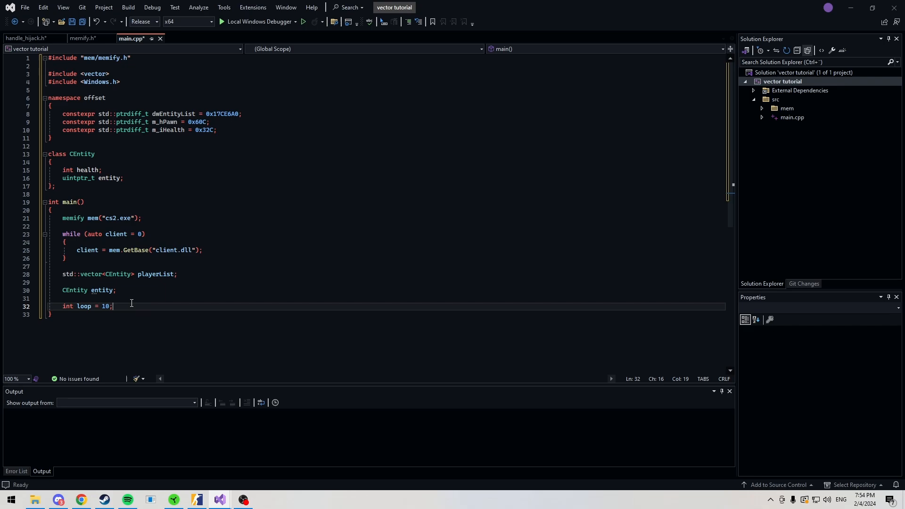
type("while (true)")
type("++loop;")
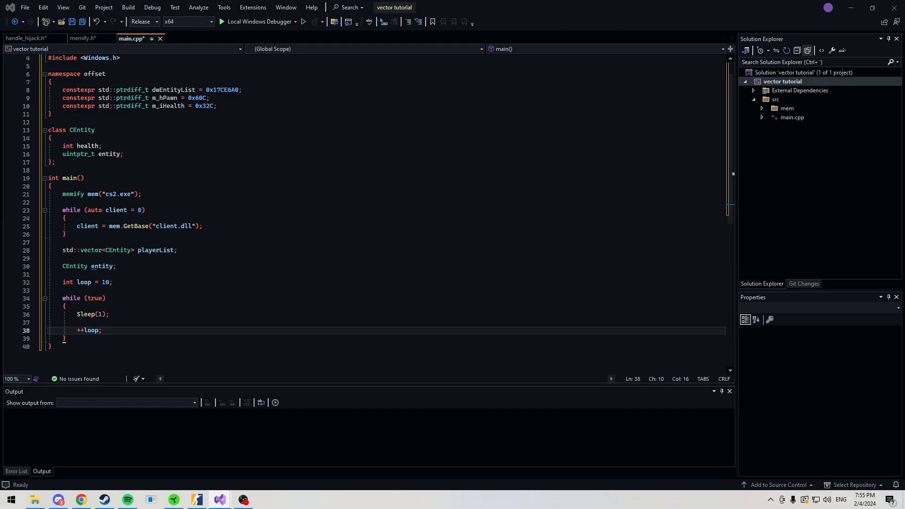
mouse_move(144, 333)
type("if")
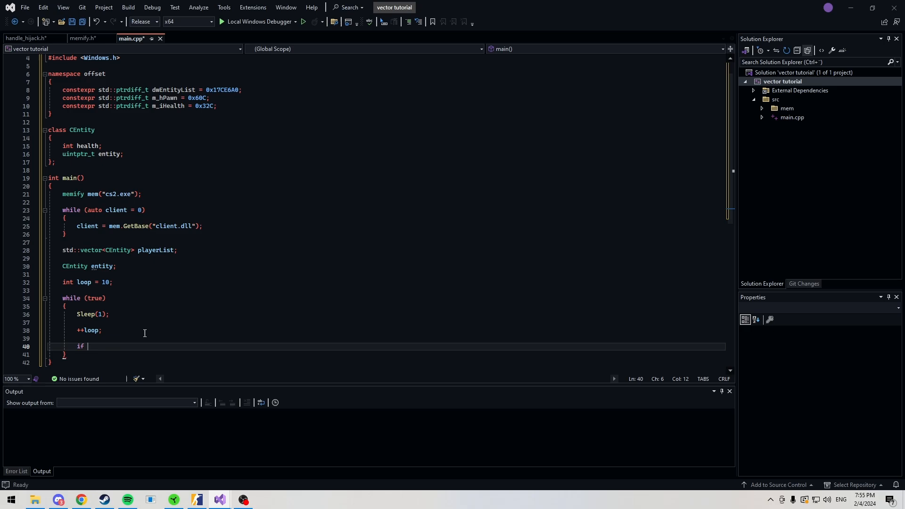
Step: Inside the loop, when loop > 10 read entityList via mem.Read<uintptr_t>(client + offset::dwEntityList)
type("(loop > )")
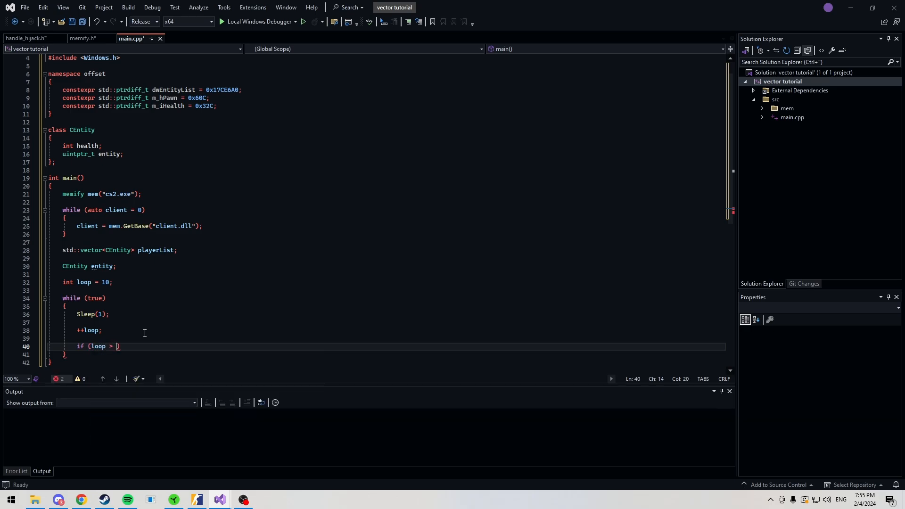
mouse_move(117, 346)
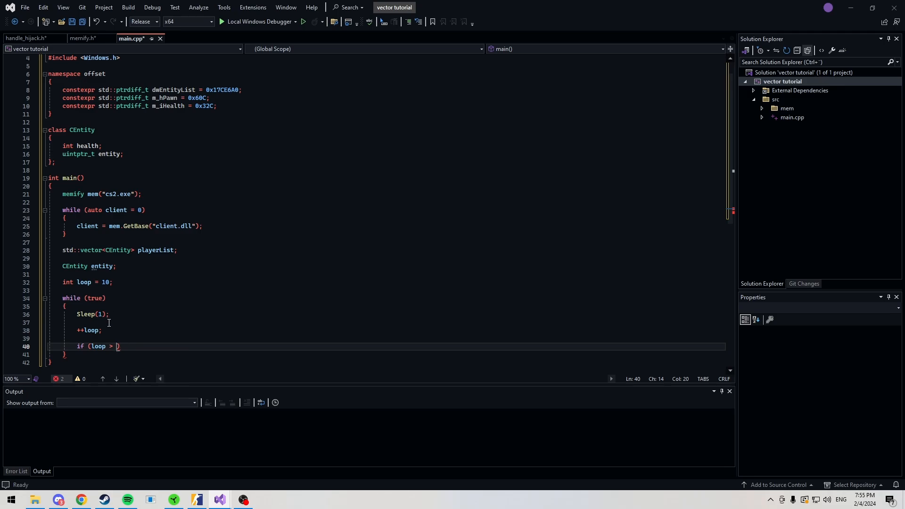
type("10")
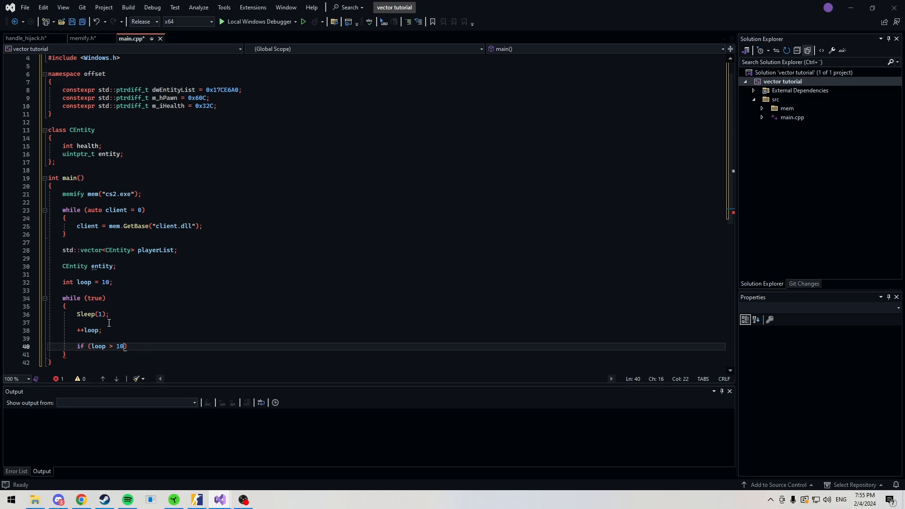
mouse_move(109, 323)
type("{")
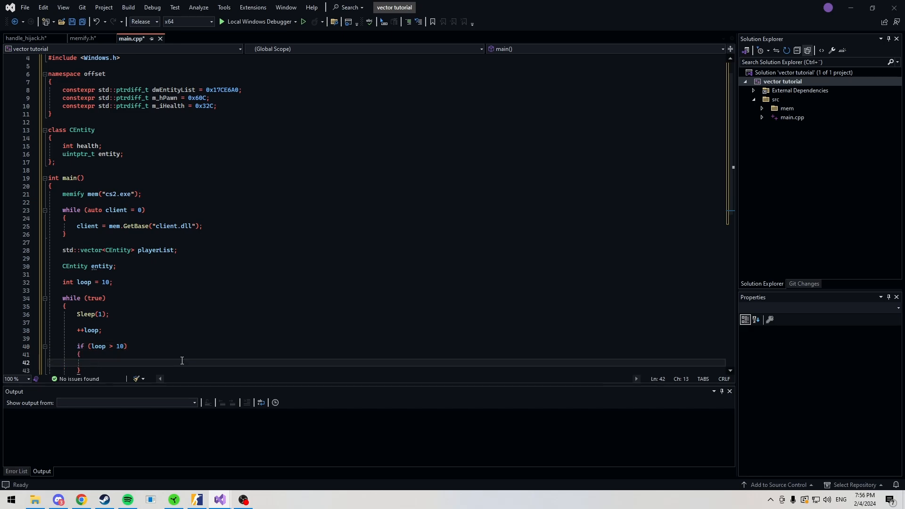
type("if (!mem.InForeground(")
type("//continue;")
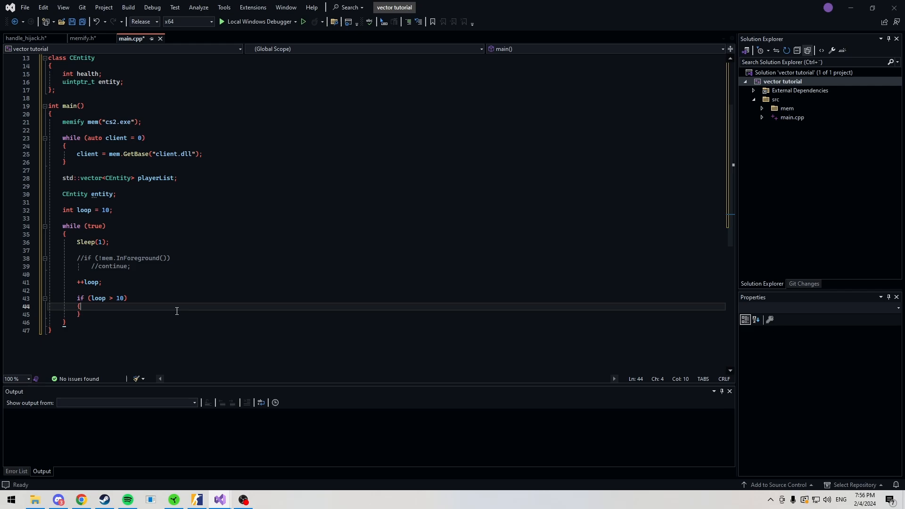
type("auto e")
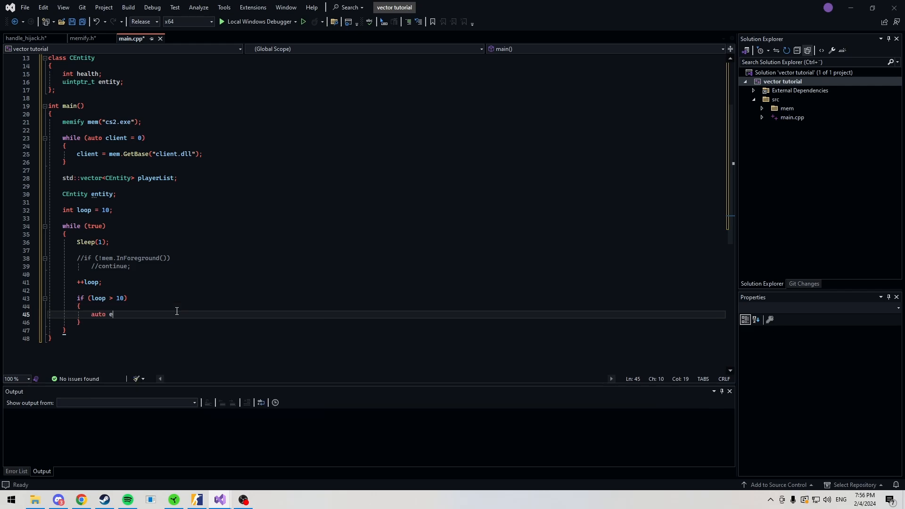
type("ntityList = mem")
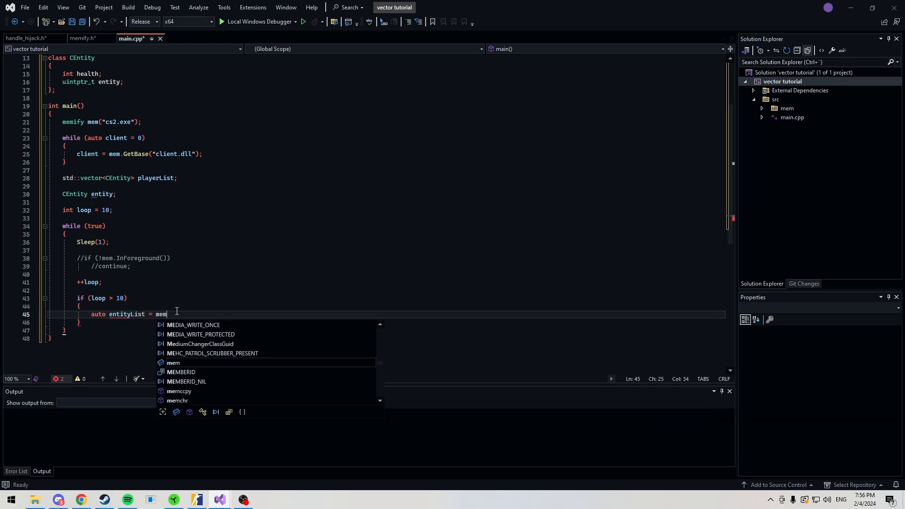
type(".Read<uintptr_t")
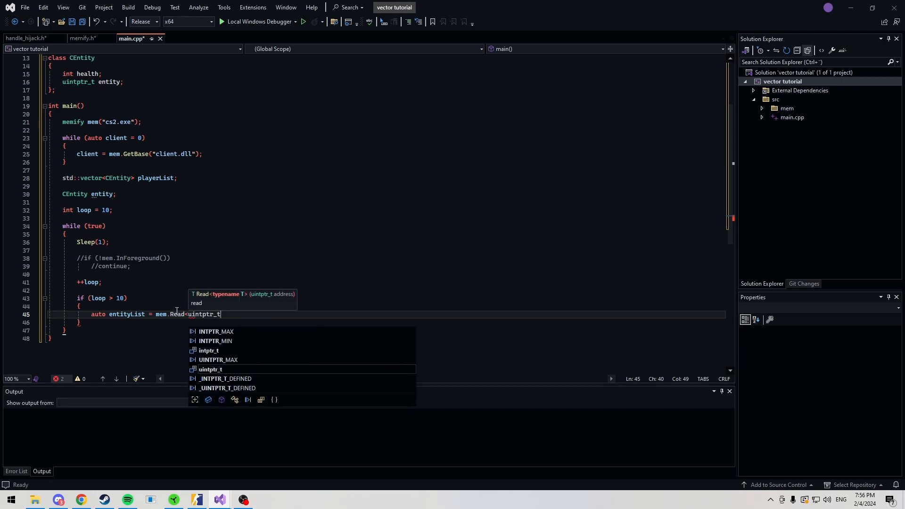
type(">(client")
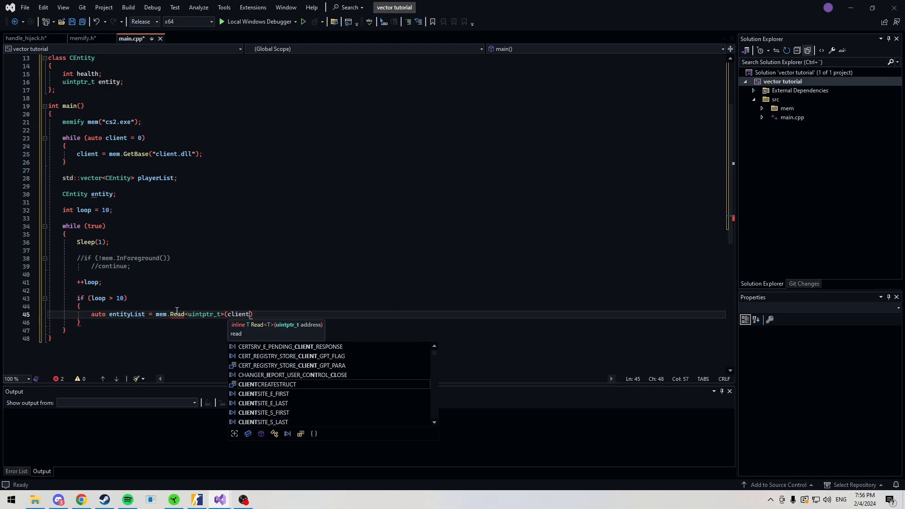
type("+ offset")
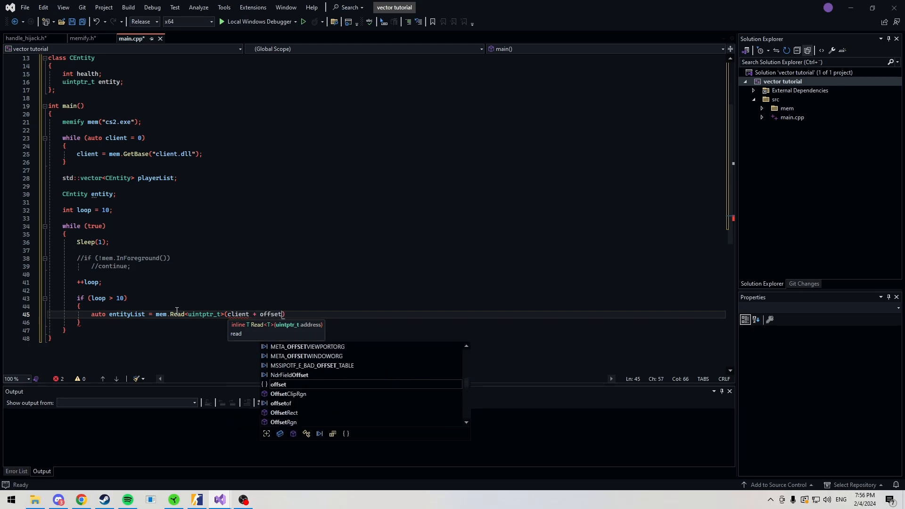
type("::entity")
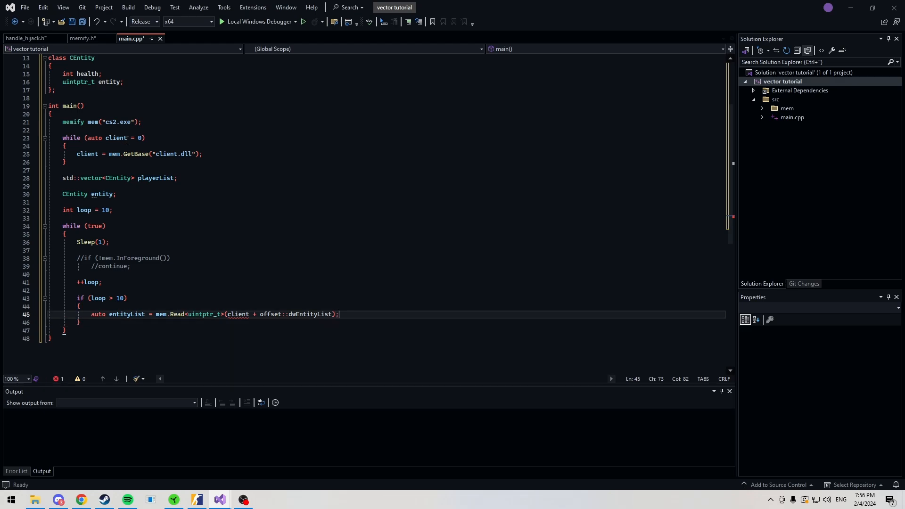
Step: Declare client before the base-address wait loop and start a new line after the entityList read
double_click(107, 138)
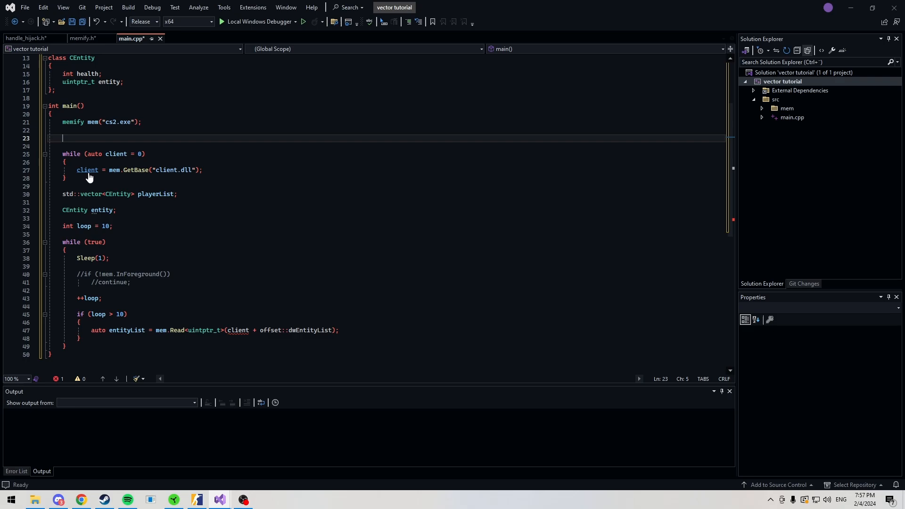
type("auto client;")
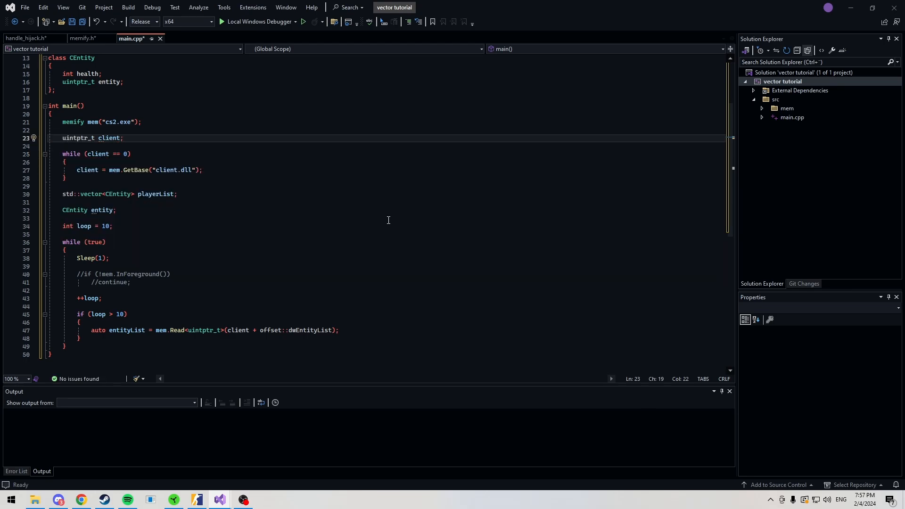
mouse_move(374, 333)
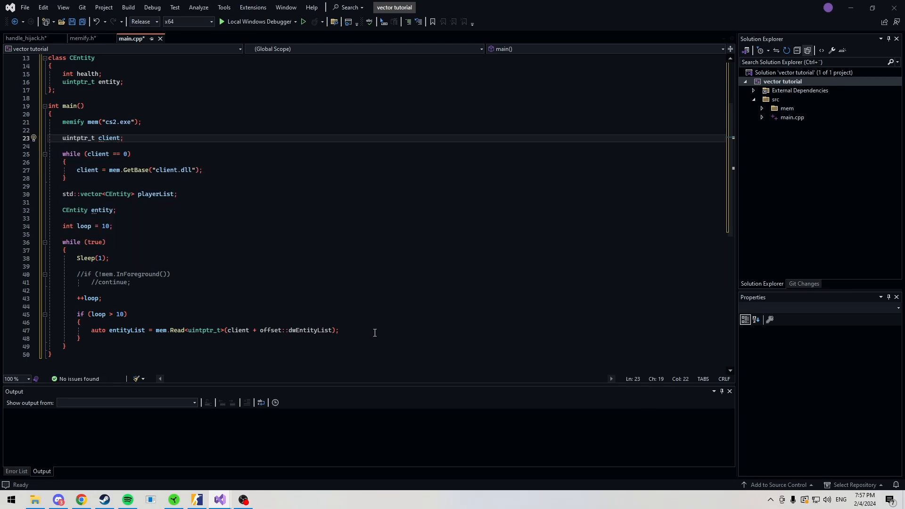
left_click(271, 306)
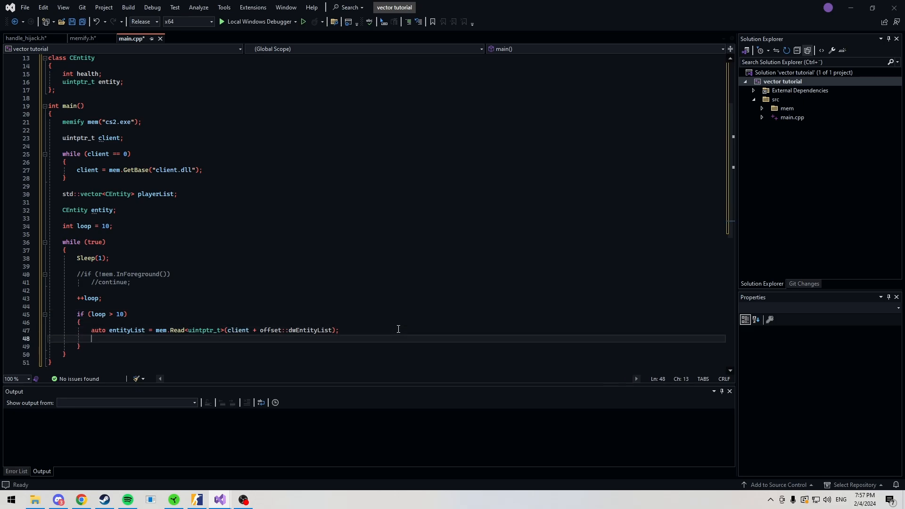
Step: Call playerList.clear() and open a for loop starting at int i = 1 over the entities
type("playerList.clear();")
type("for (int ")
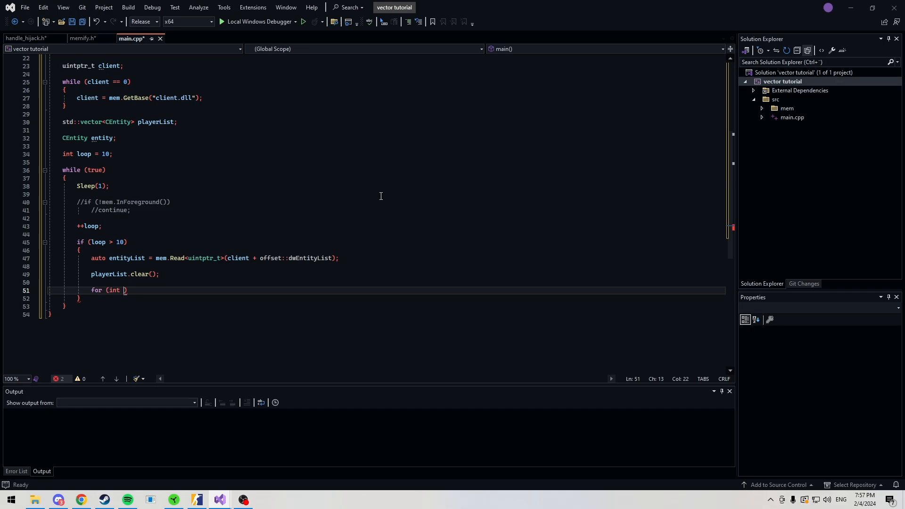
type("i = 1")
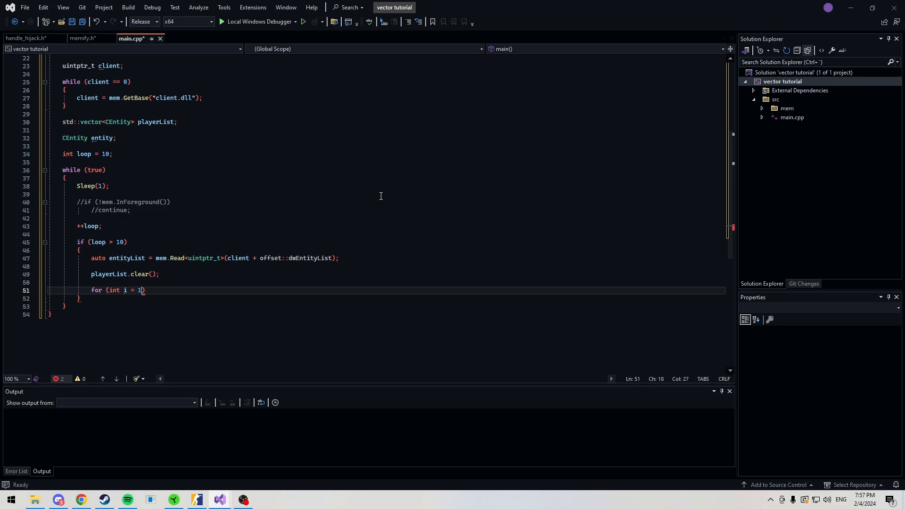
type("; i < 64; ++i")
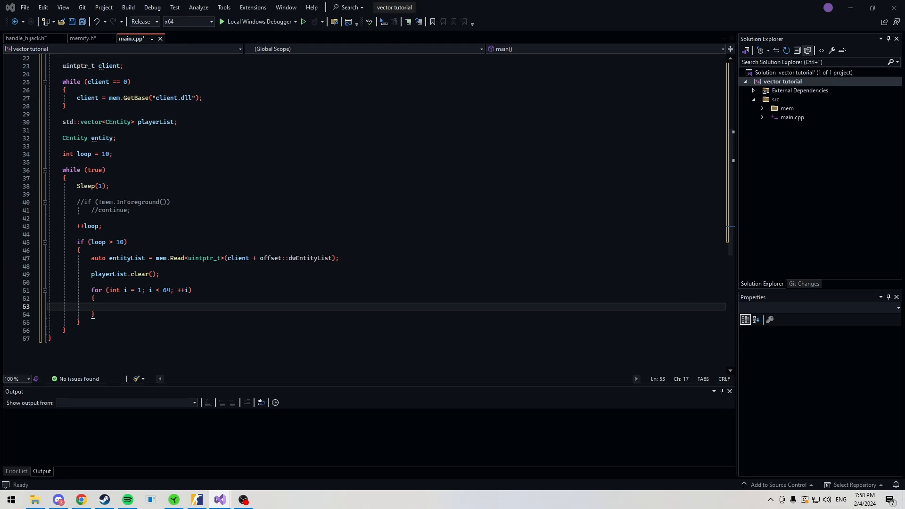
mouse_move(856, 320)
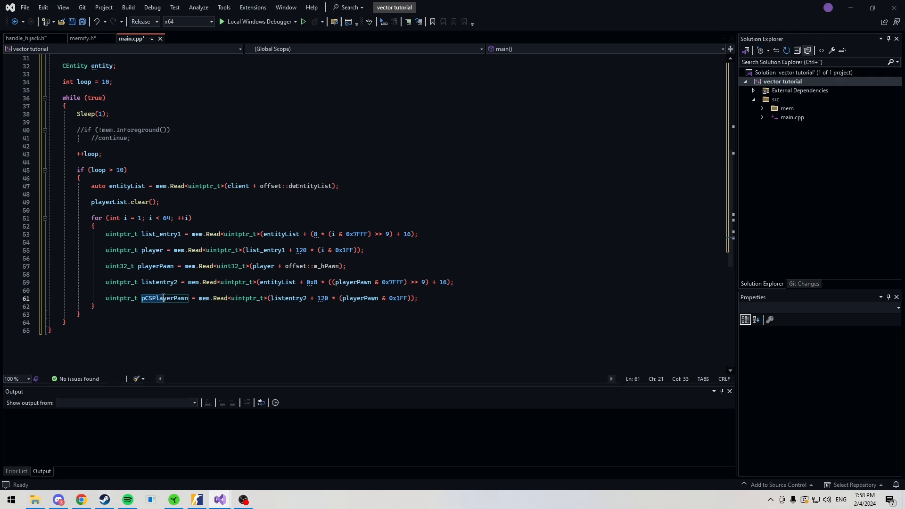
left_click(467, 299)
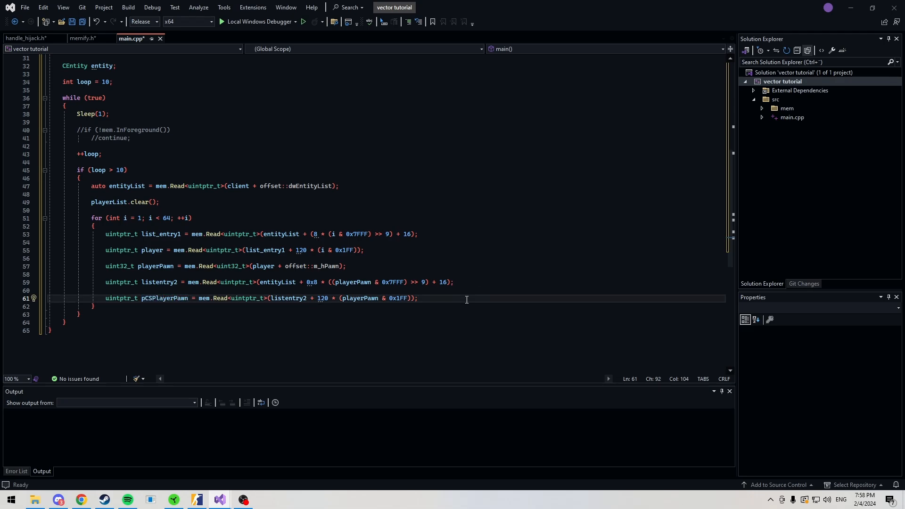
type("auto health = mem.Read<int>(pCSPlayerPawn + offset::m_iHealth);")
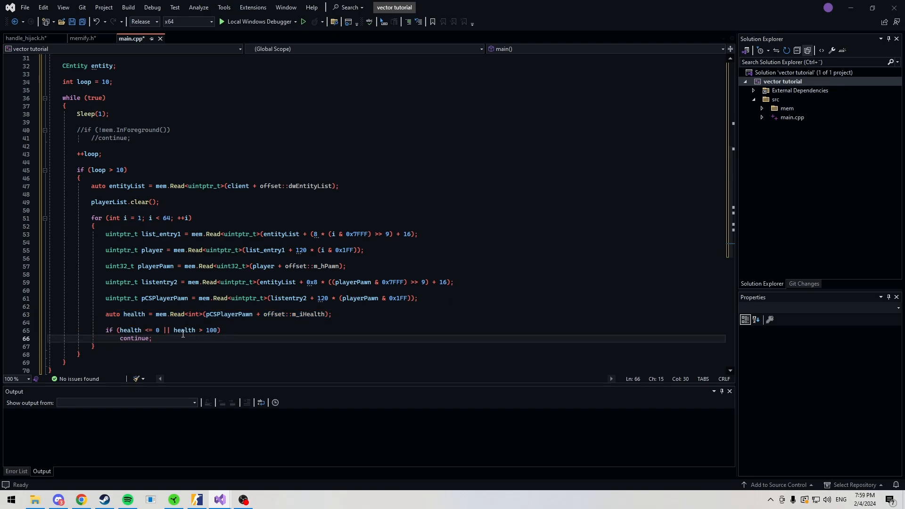
mouse_move(232, 342)
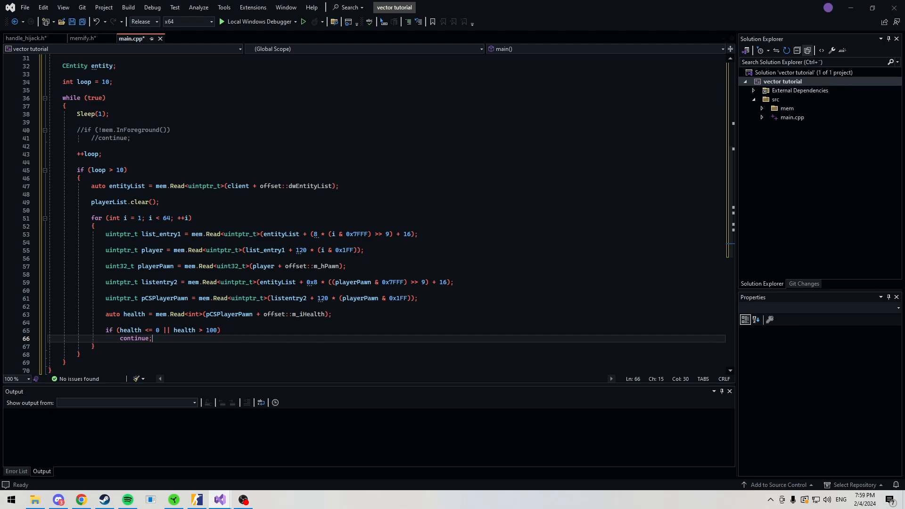
scroll("up", 3)
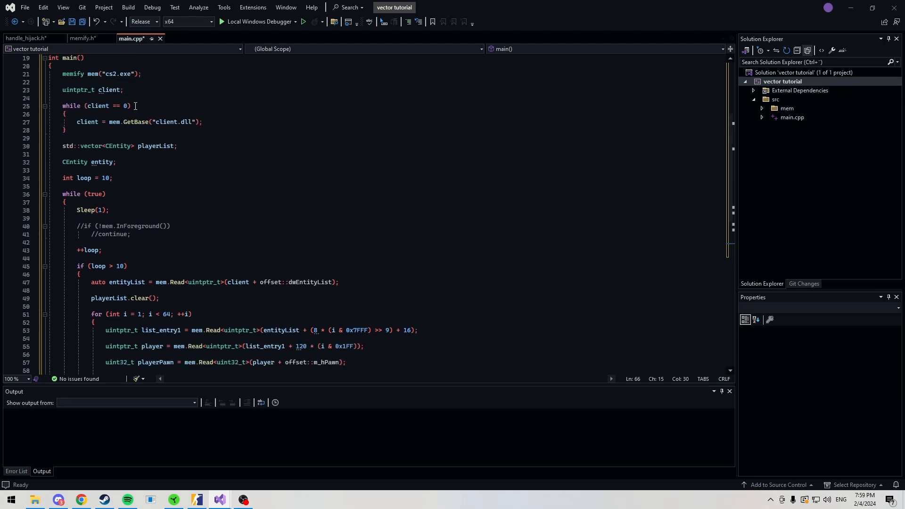
scroll("up", 3)
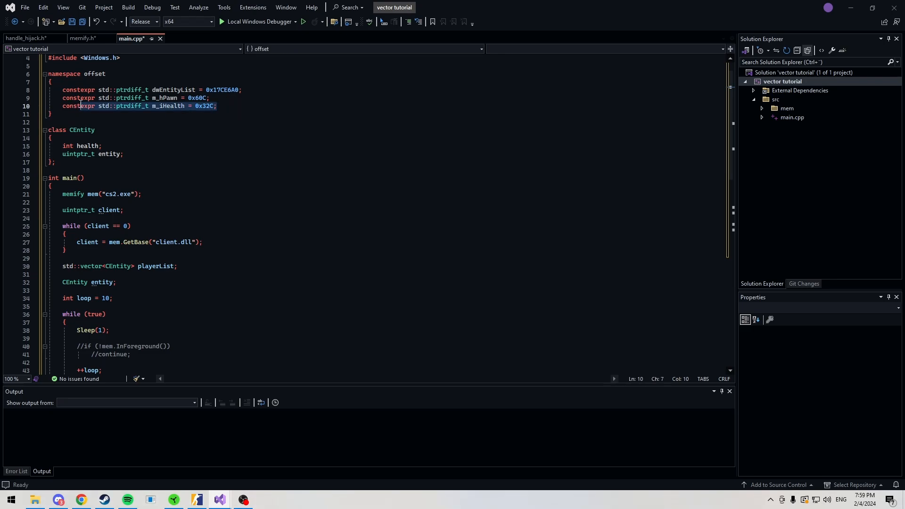
left_click(242, 89)
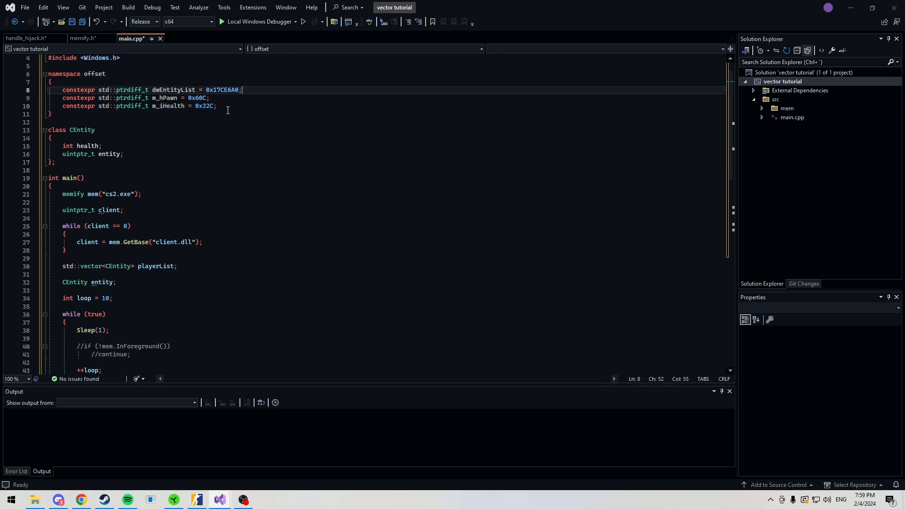
scroll("down", 3)
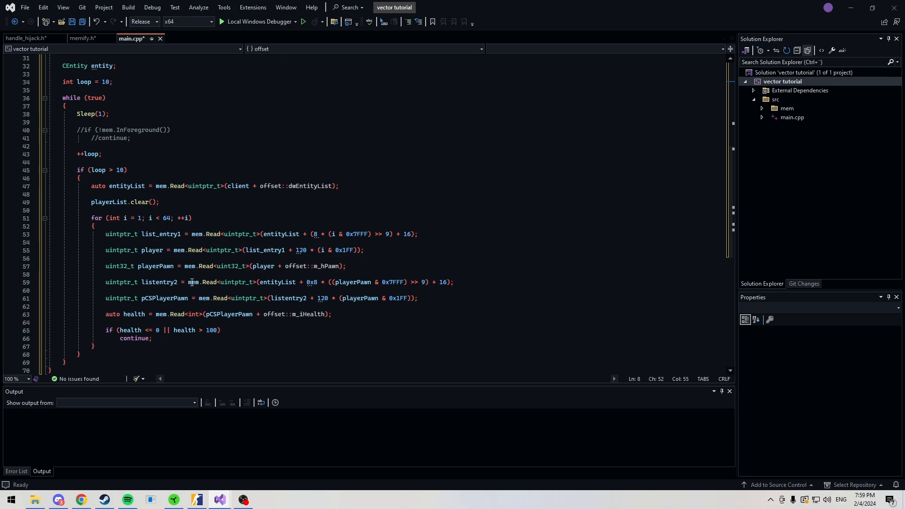
left_click(144, 338)
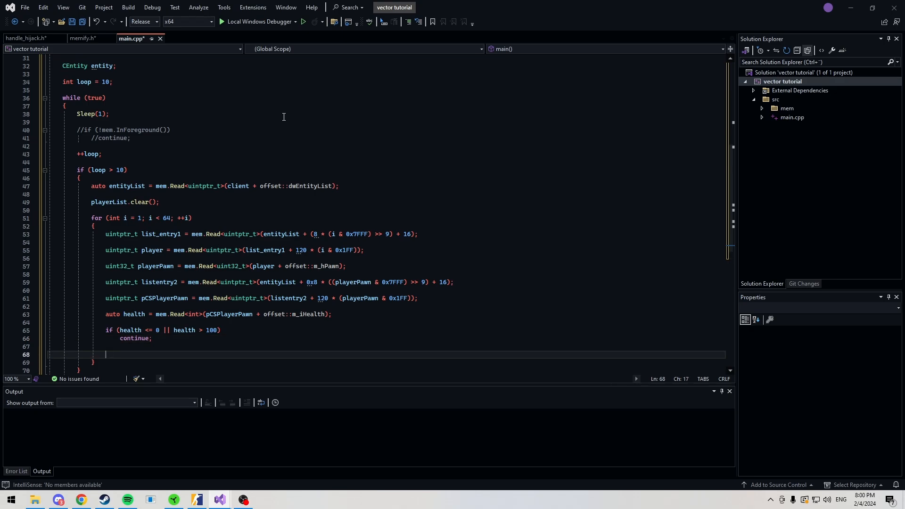
mouse_move(152, 357)
type("entity.entity")
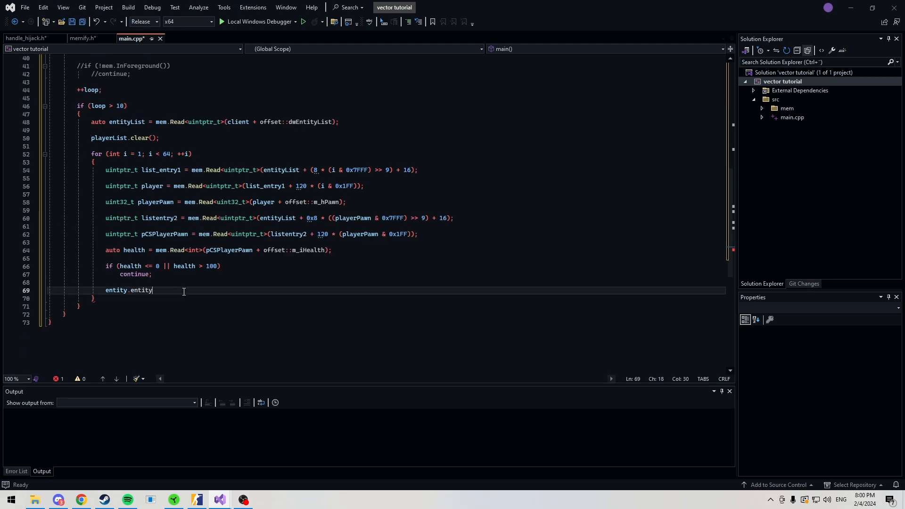
Step: Store pCSPlayerPawn and health into entity, push it to playerList, and reset loop = 0 after the loop
type("= pCSPlayerPawn;")
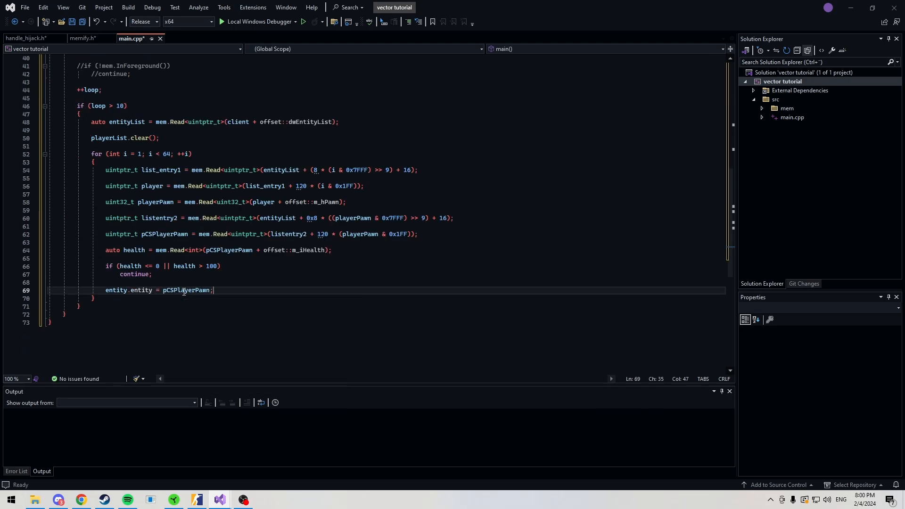
type("entity.health = health;")
type("playerList.push_back(entity);")
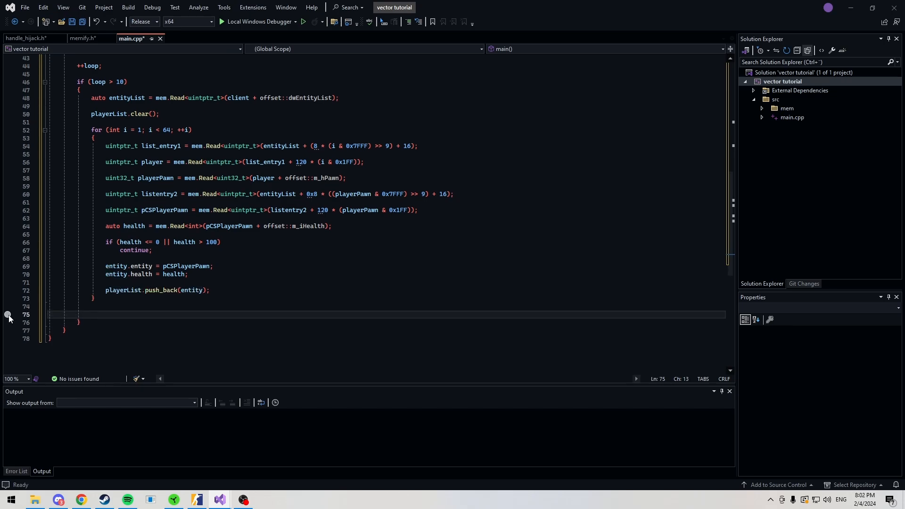
type("loop")
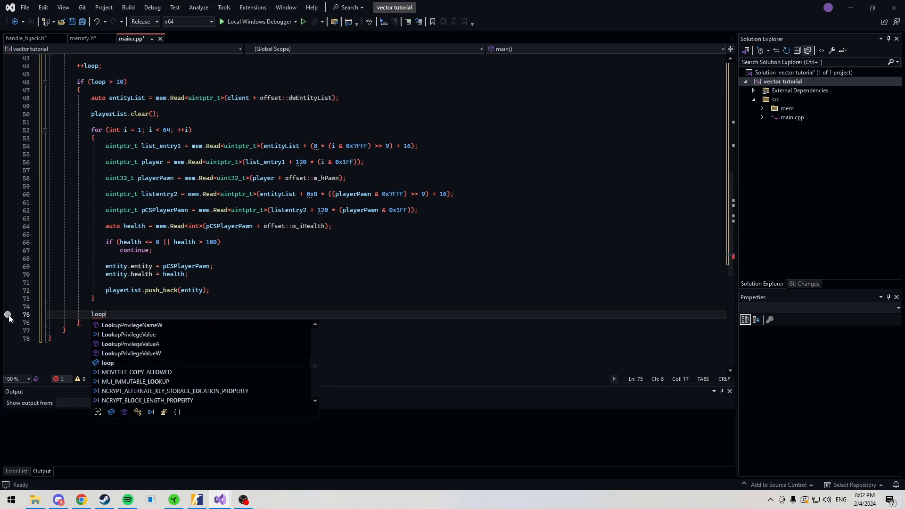
type("= 0;")
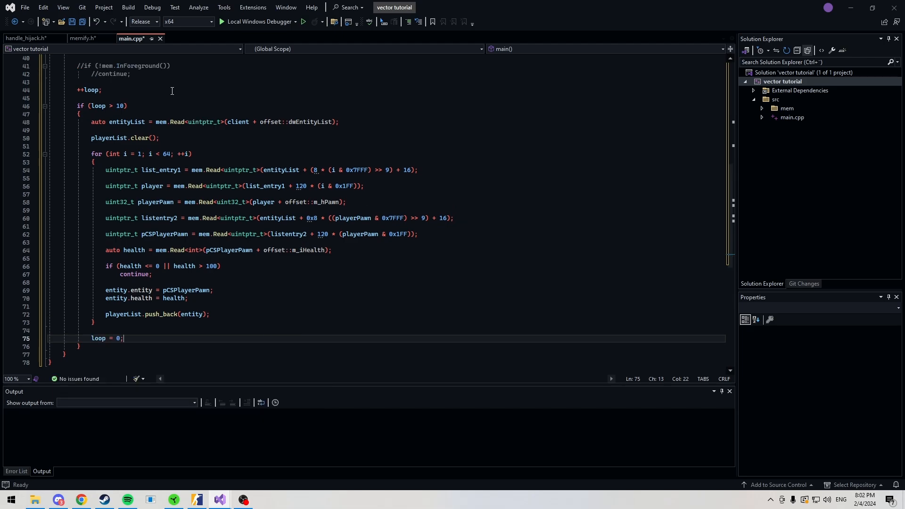
scroll("up", 3)
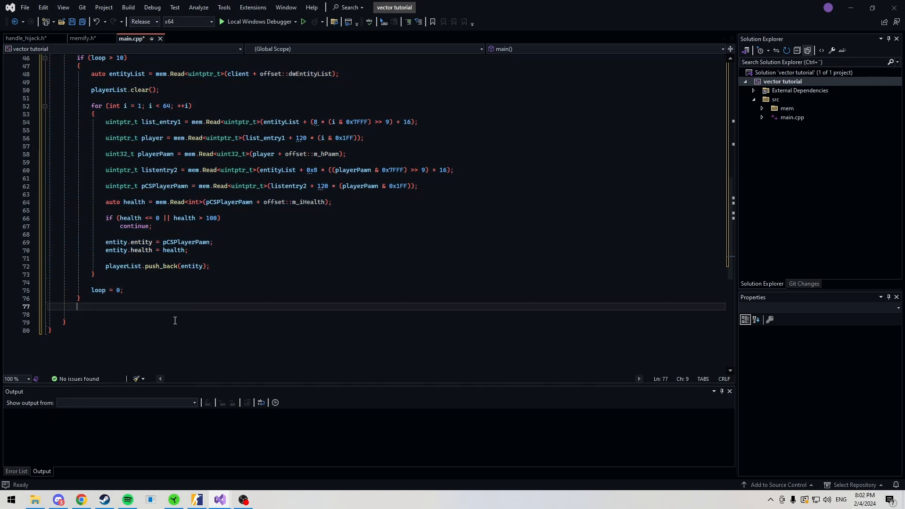
Step: Add a range-based for over playerList that couts each player's "Health:" and "Entity:" with std::endl
left_click(167, 316)
type("for (const ")
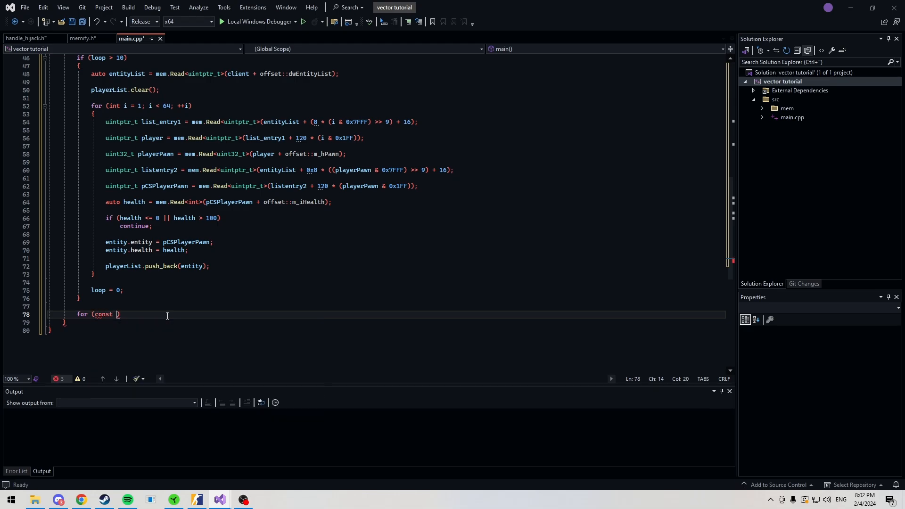
type("auto& players : playerLi")
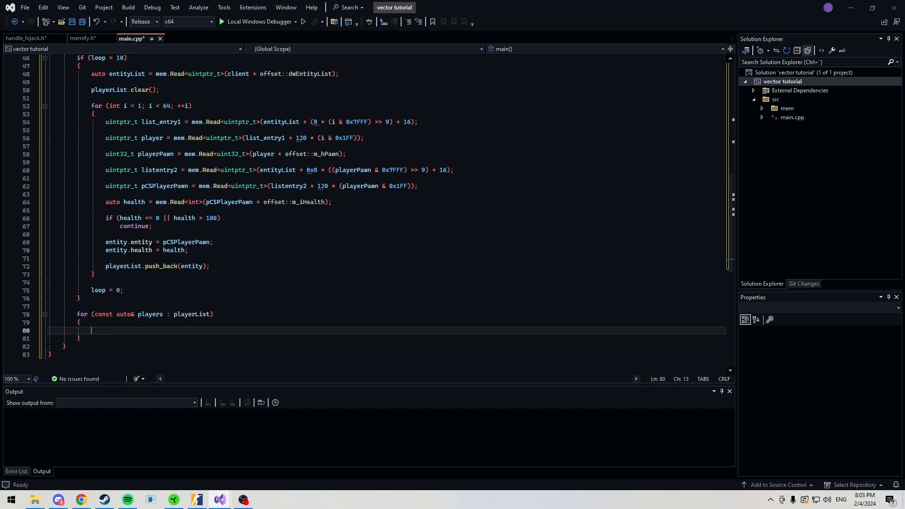
type("std::cout")
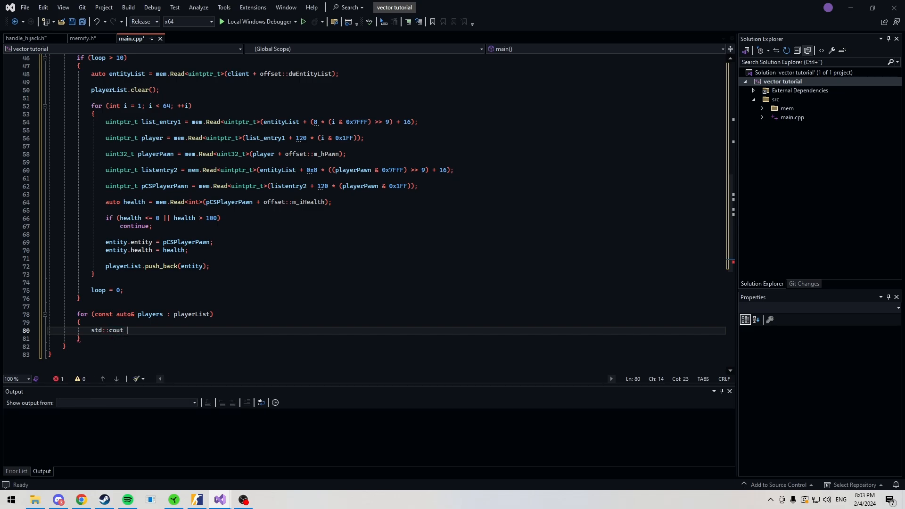
type("<< \"Health:\"")
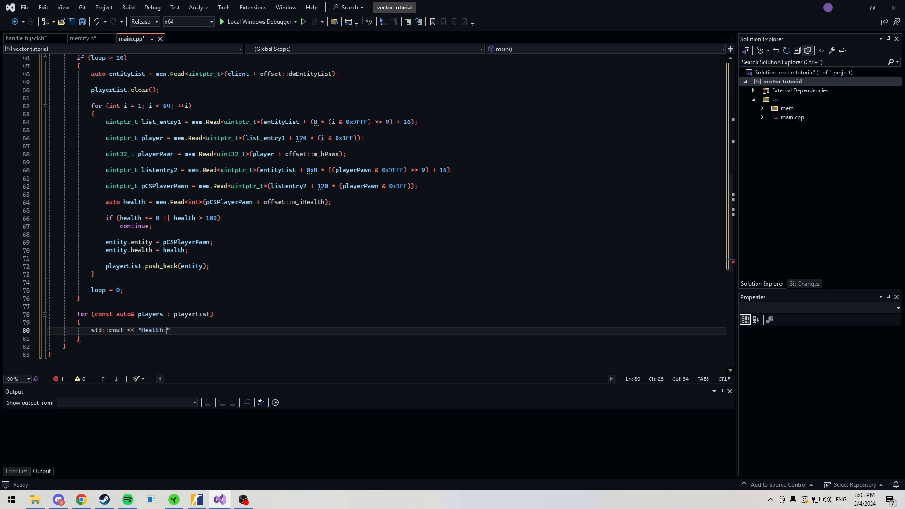
type("\" << players.hea")
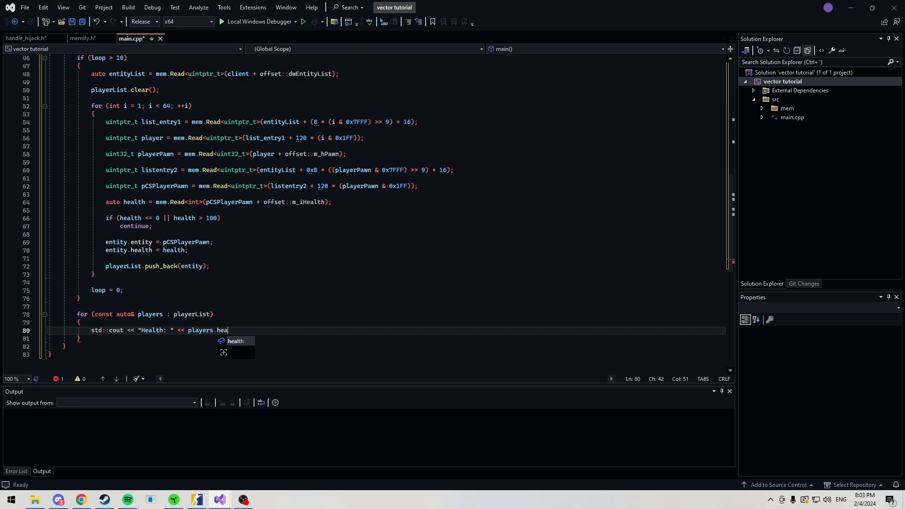
type("health << \"Entity: \" << players.")
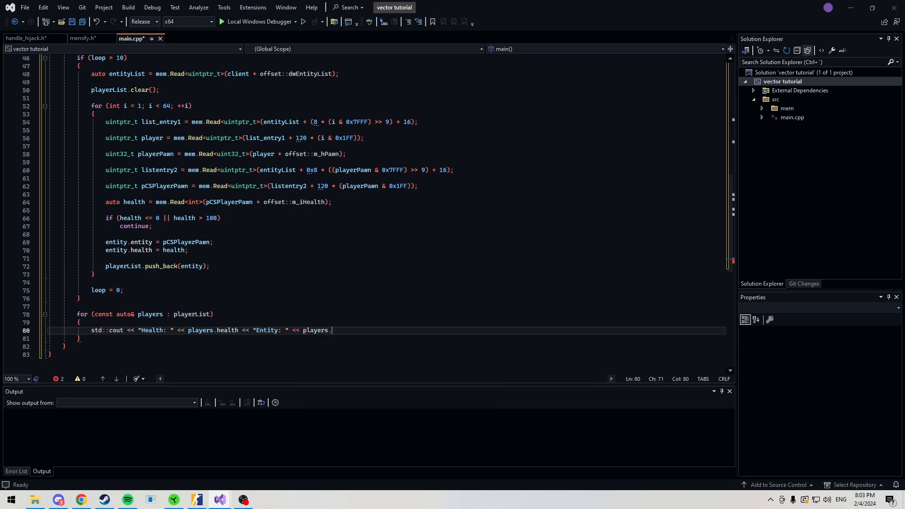
type("entity << std::endl;")
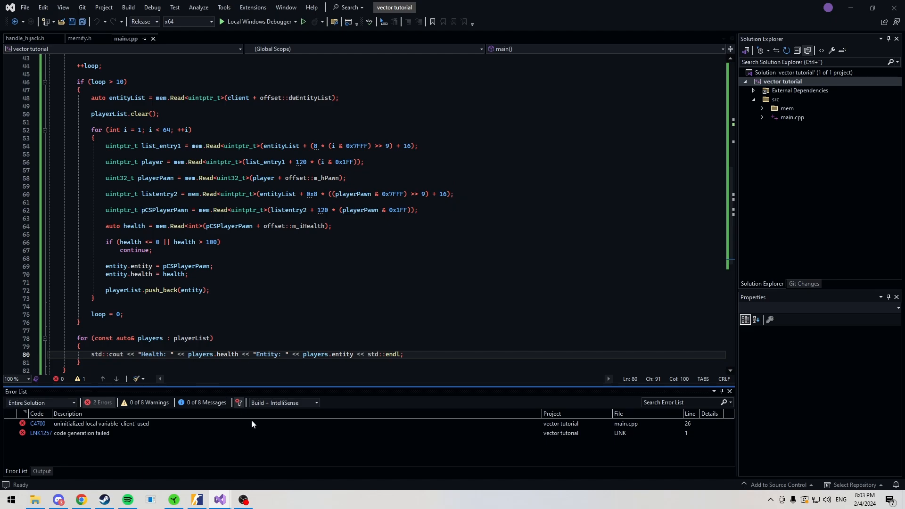
Step: Add a { } initializer to client and launch with Local Windows Debugger so health and entity print
scroll("up", 3)
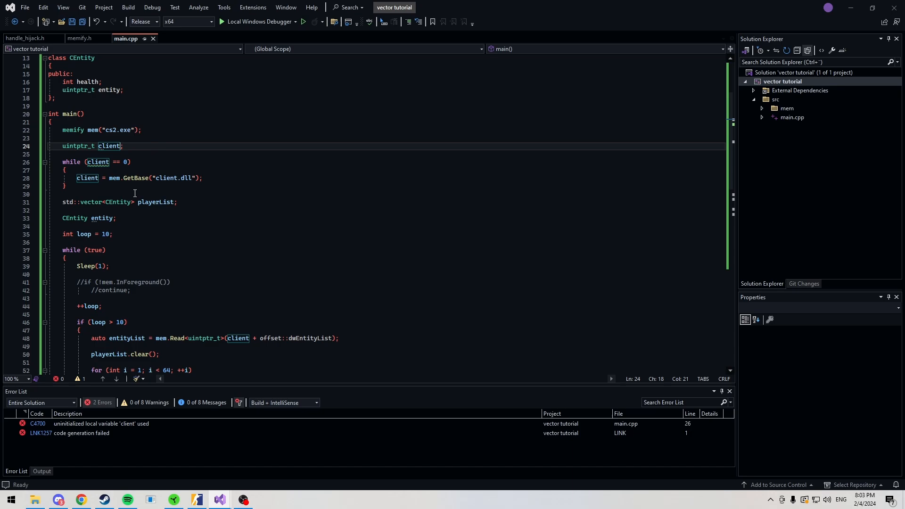
type("{ }")
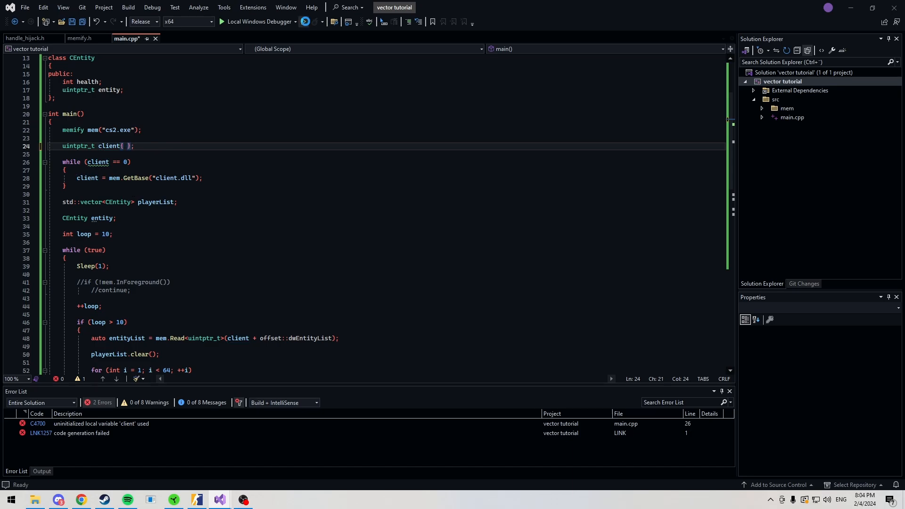
left_click(221, 22)
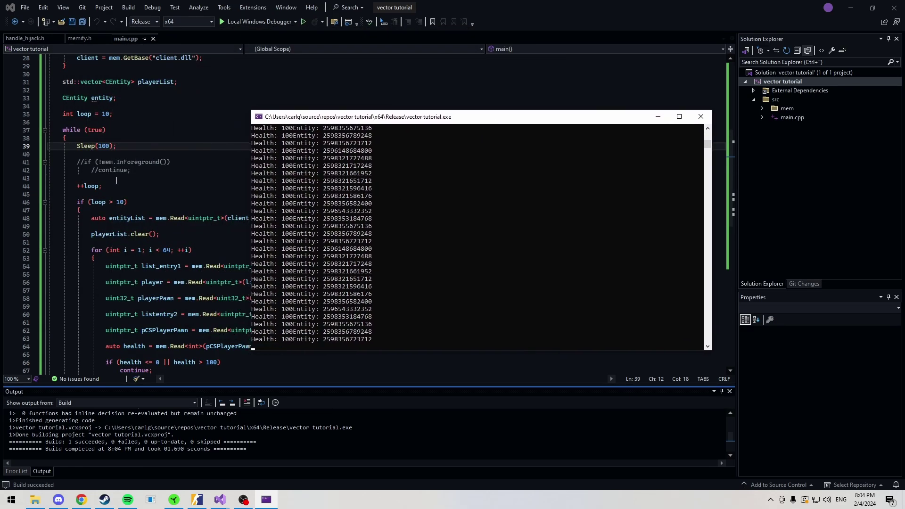
mouse_move(381, 200)
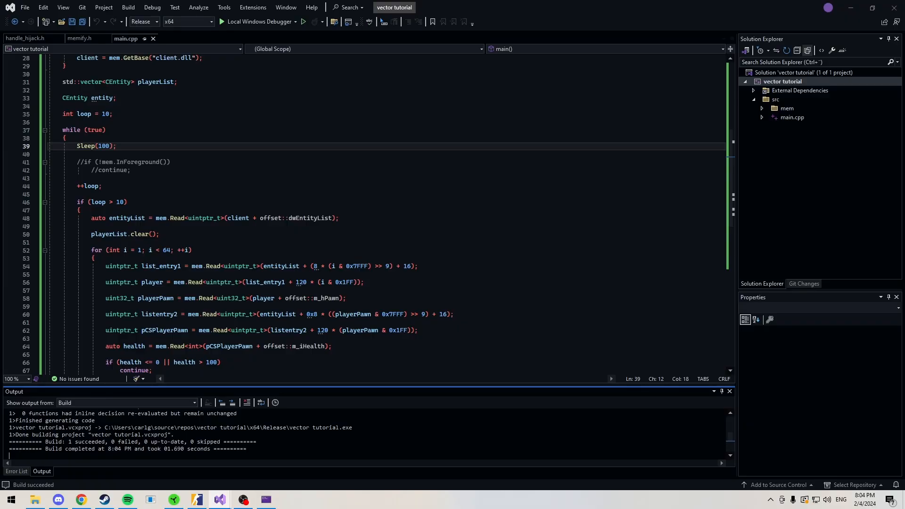
scroll("down", 3)
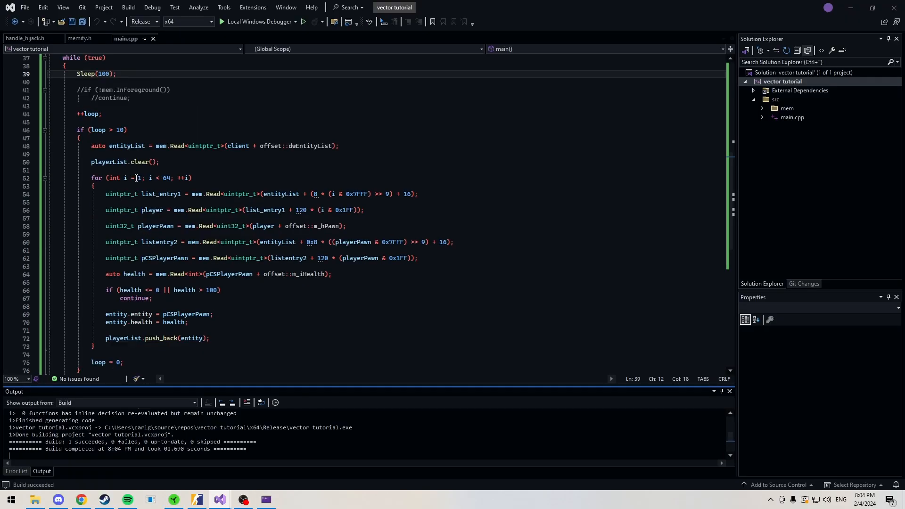
scroll("down", 3)
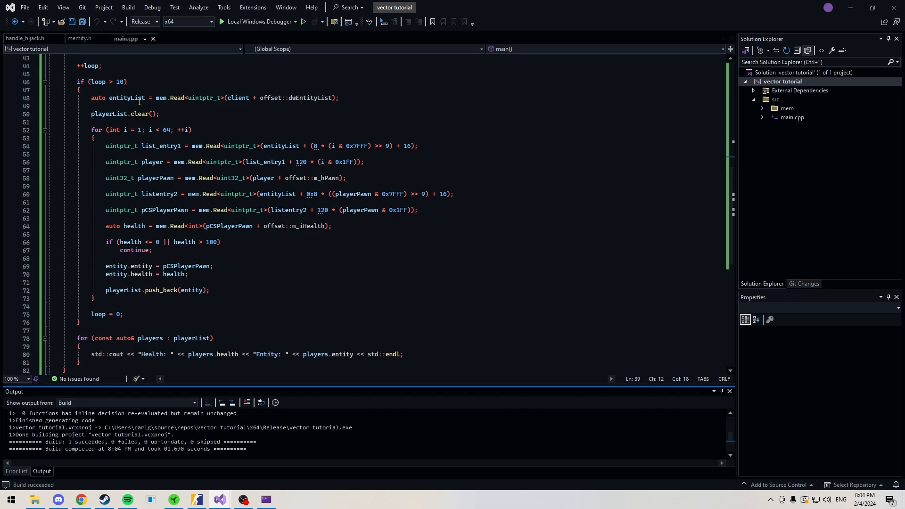
mouse_move(280, 194)
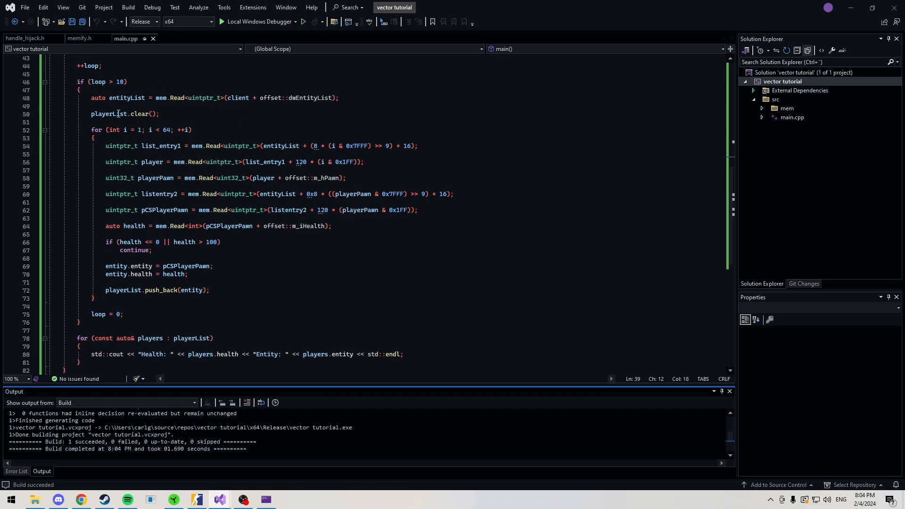
left_click(220, 242)
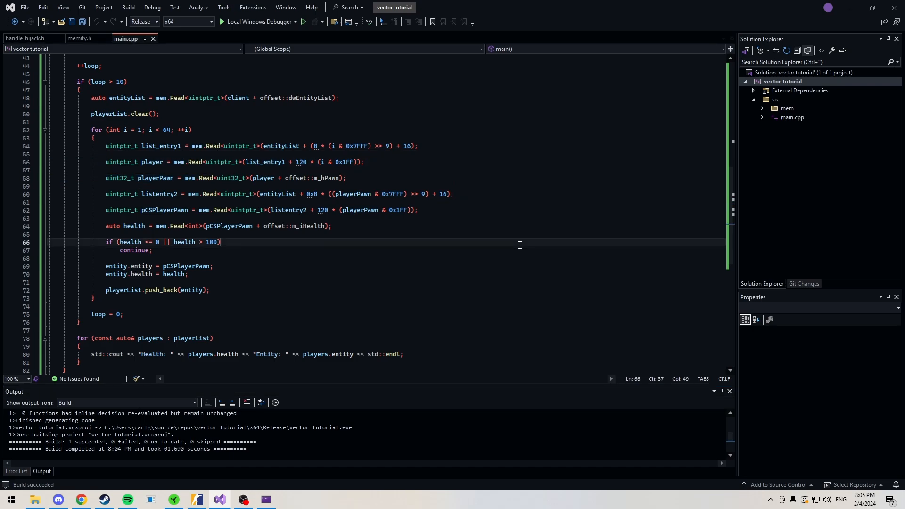
scroll("down", 3)
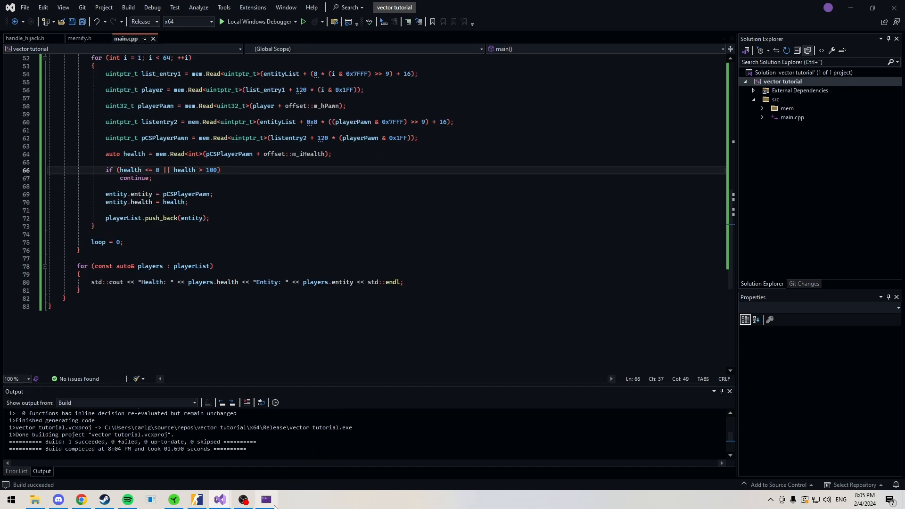